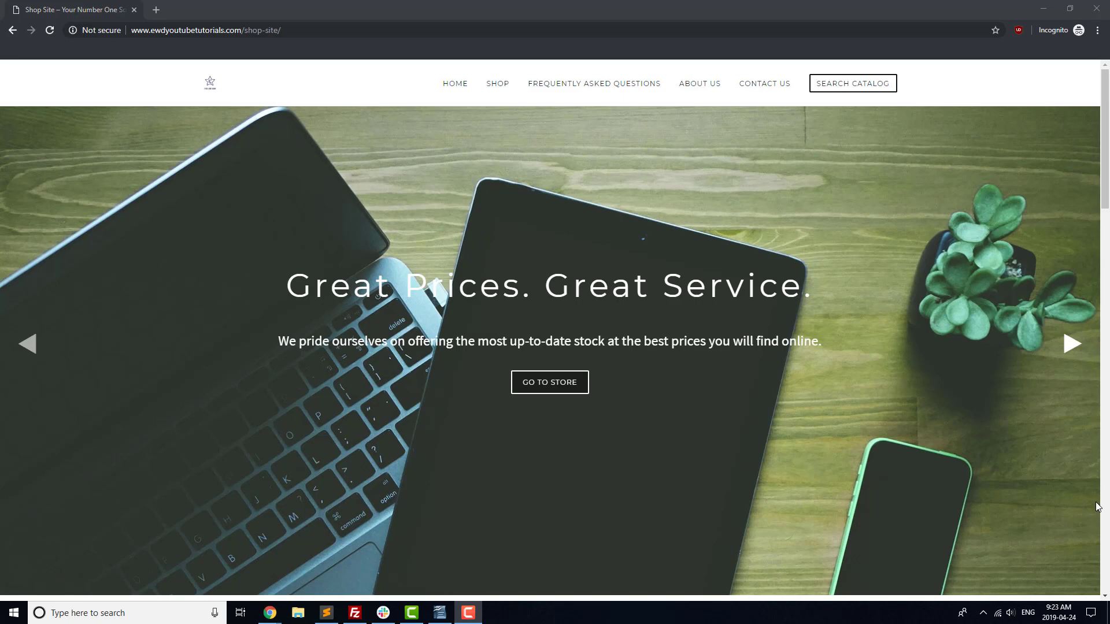
pyautogui.moveTo(505, 88)
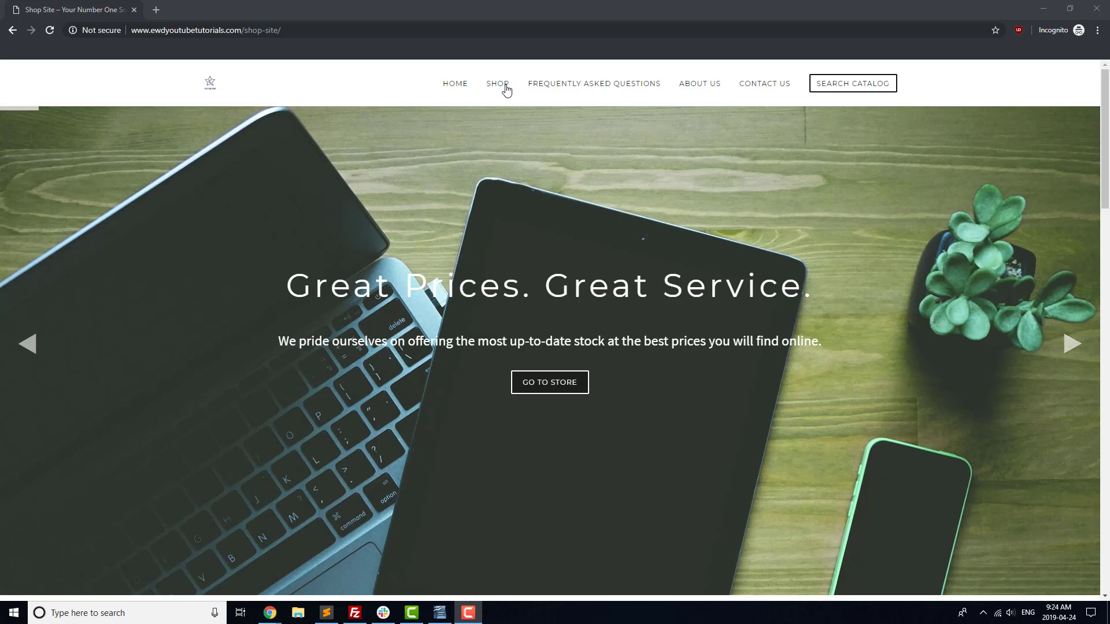
# - Browse the shop catalog and try the iPhone X product's information tabs
pyautogui.click(497, 83)
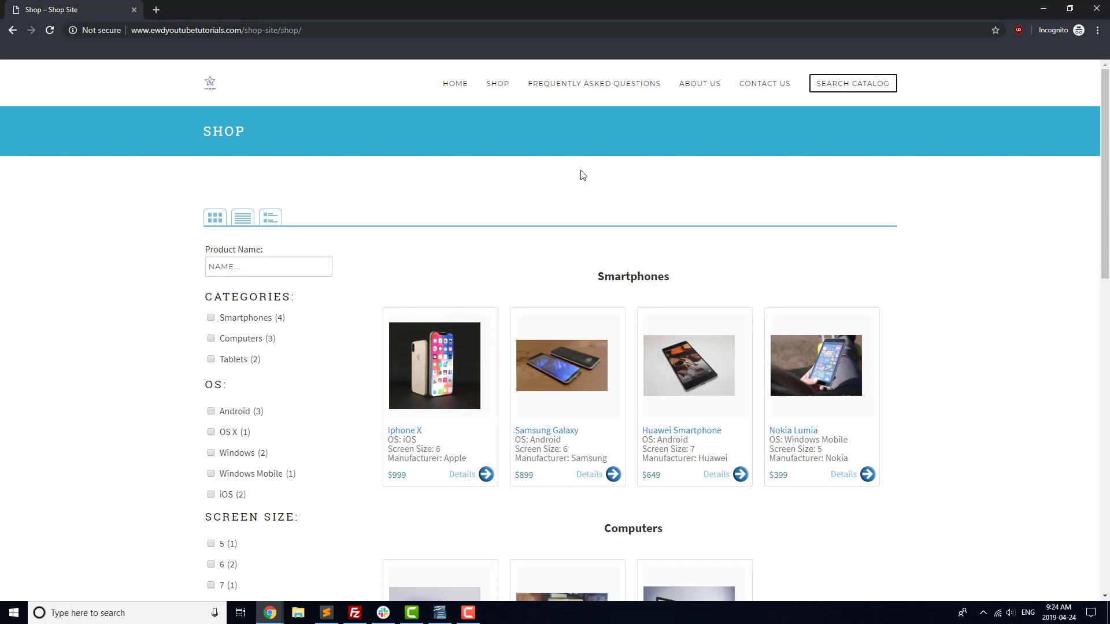
pyautogui.scroll(-3)
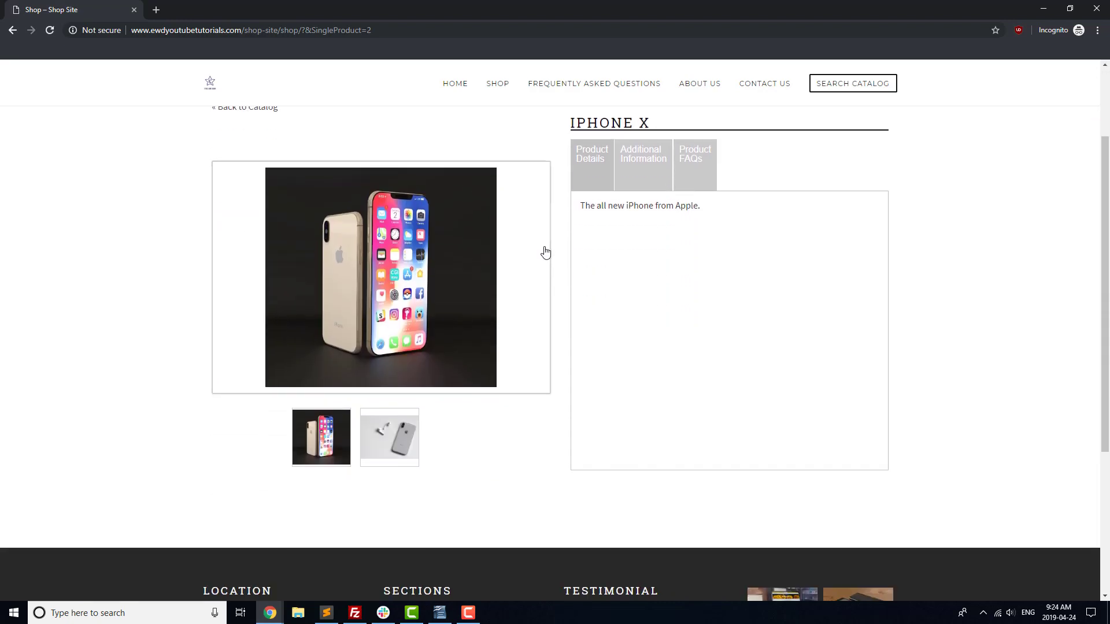
pyautogui.click(694, 154)
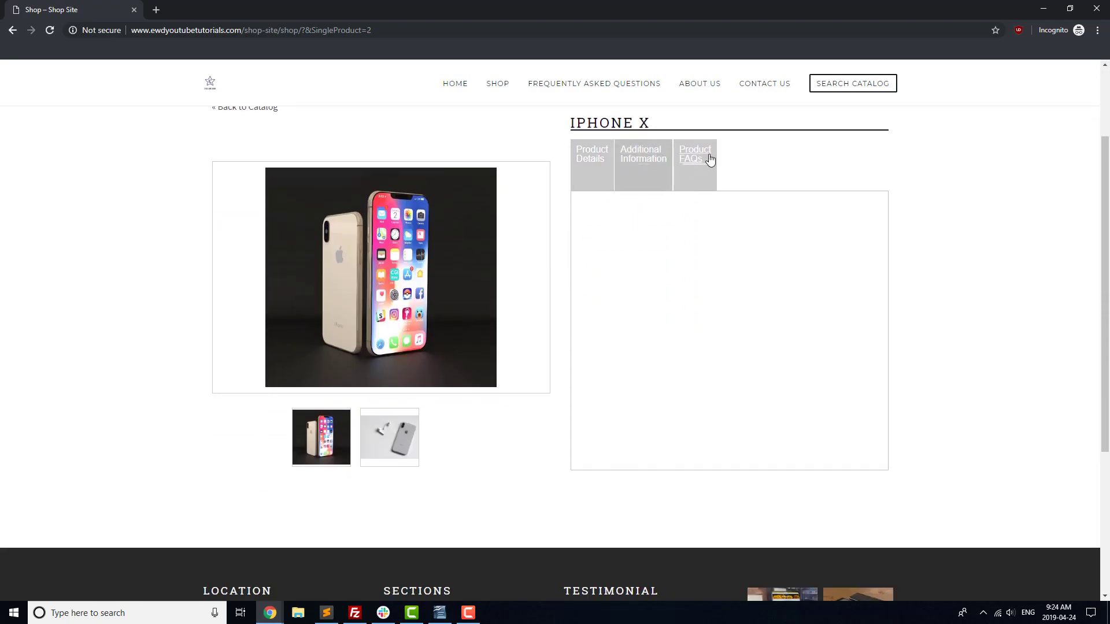
pyautogui.scroll(3)
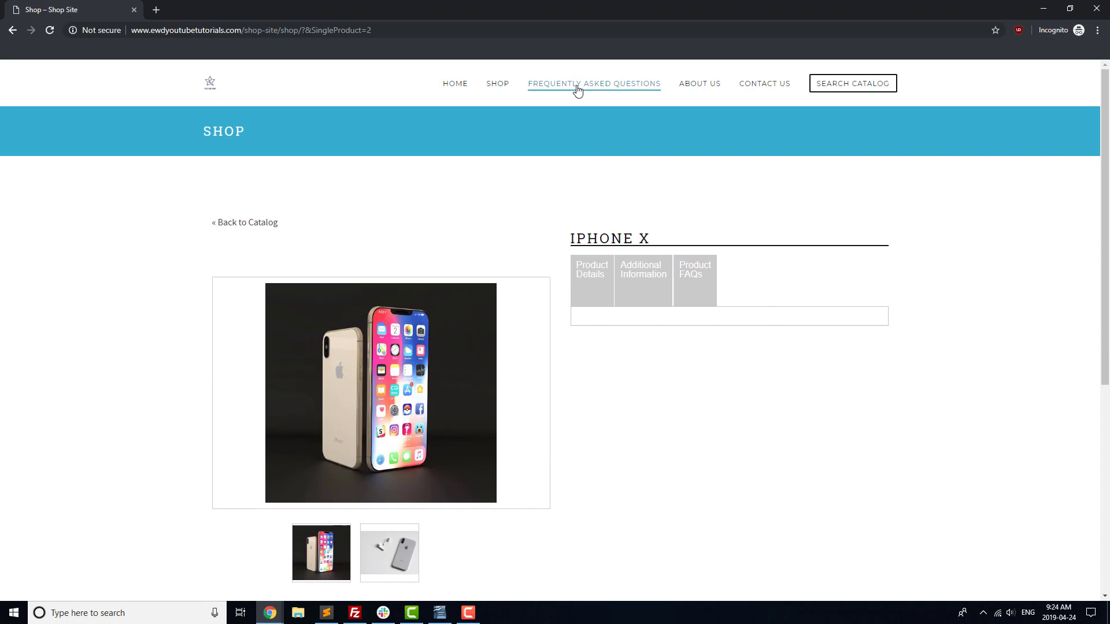
# - Toggle the storefront FAQ answer, then visit the About Us and Contact Us pages
pyautogui.click(593, 83)
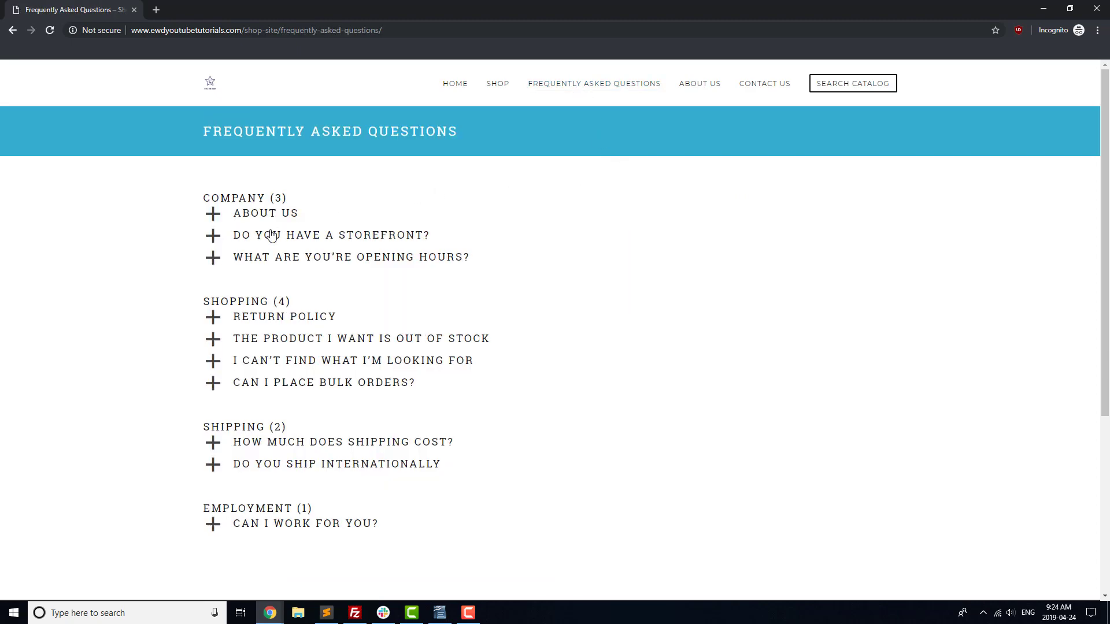
pyautogui.click(212, 235)
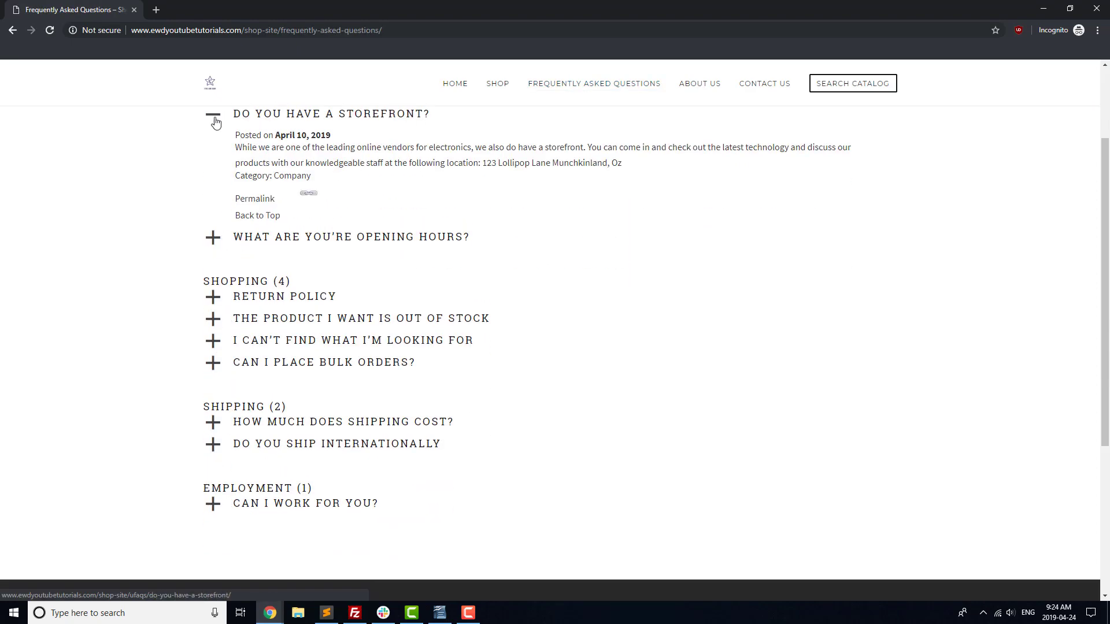
pyautogui.click(214, 117)
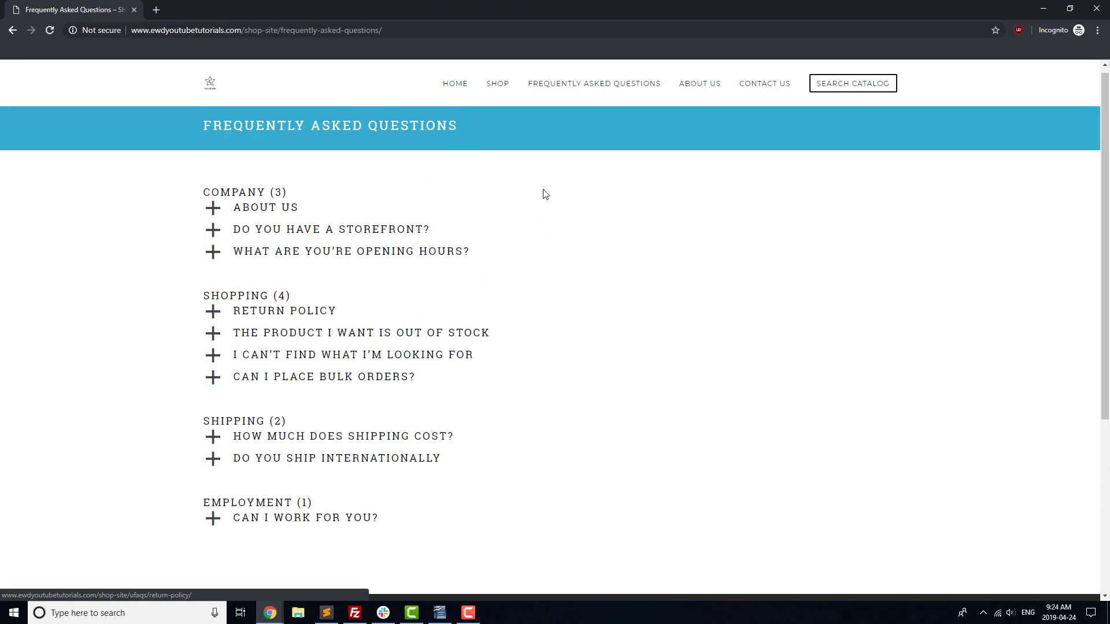
pyautogui.click(699, 83)
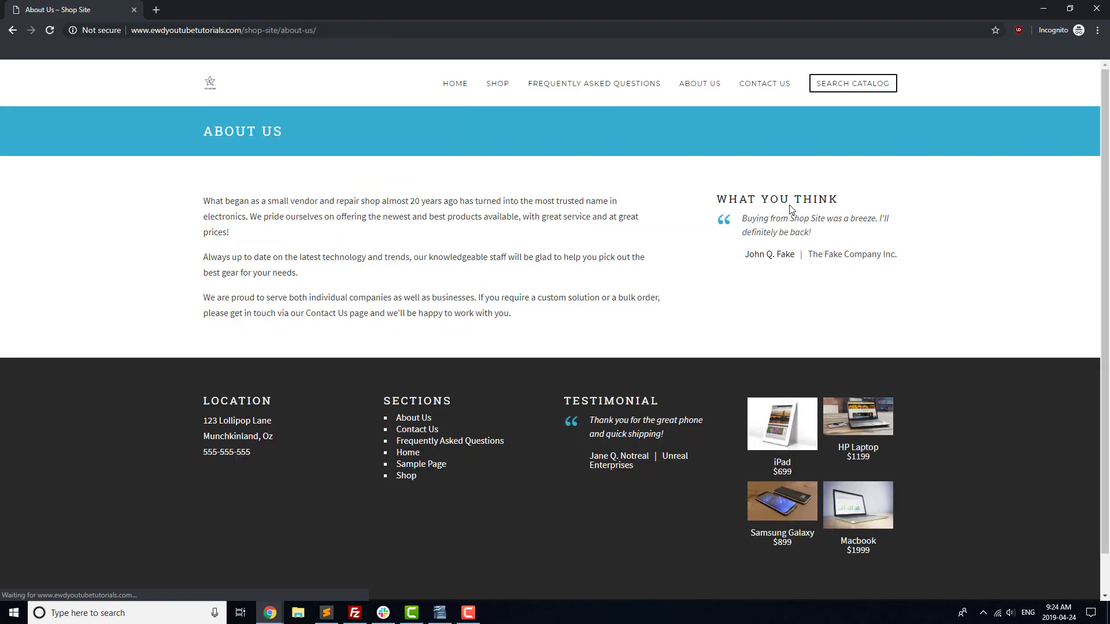
pyautogui.moveTo(810, 121)
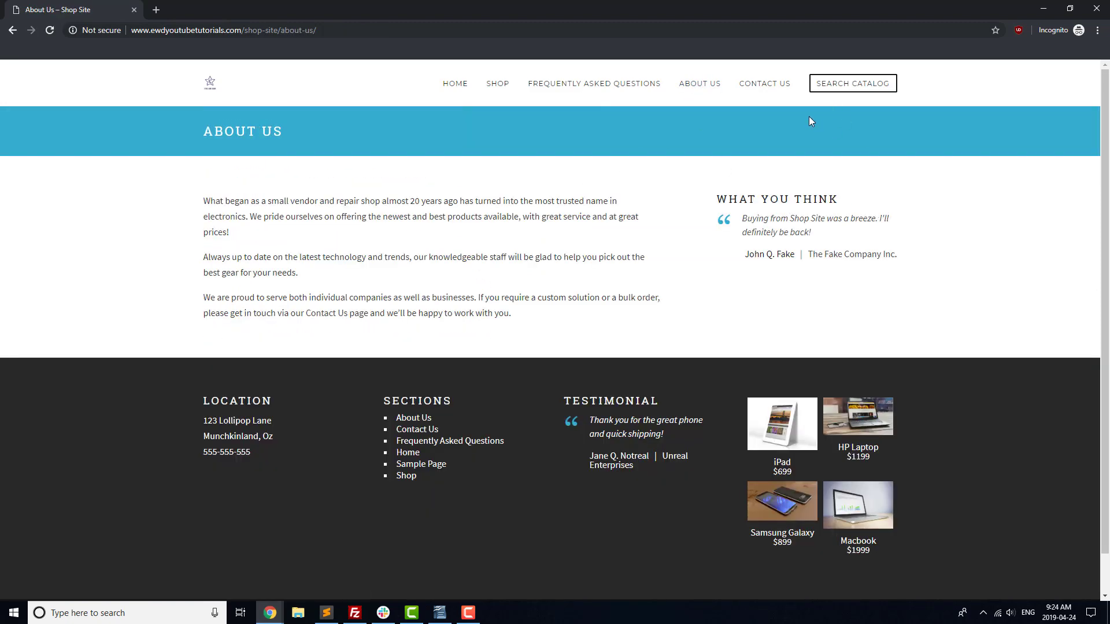
pyautogui.moveTo(764, 83)
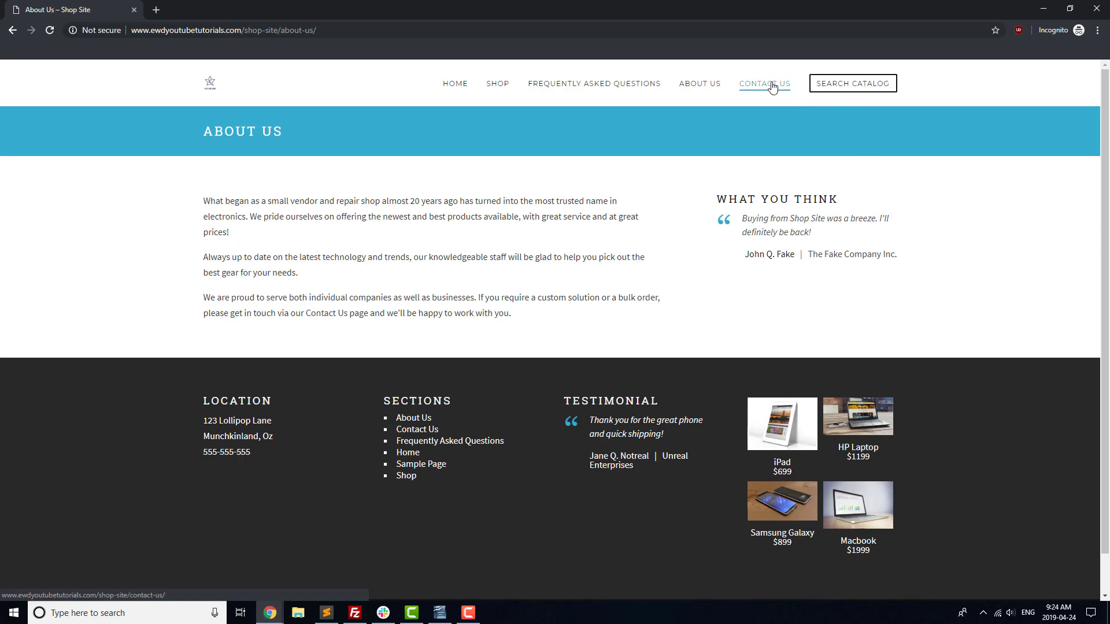
pyautogui.click(765, 82)
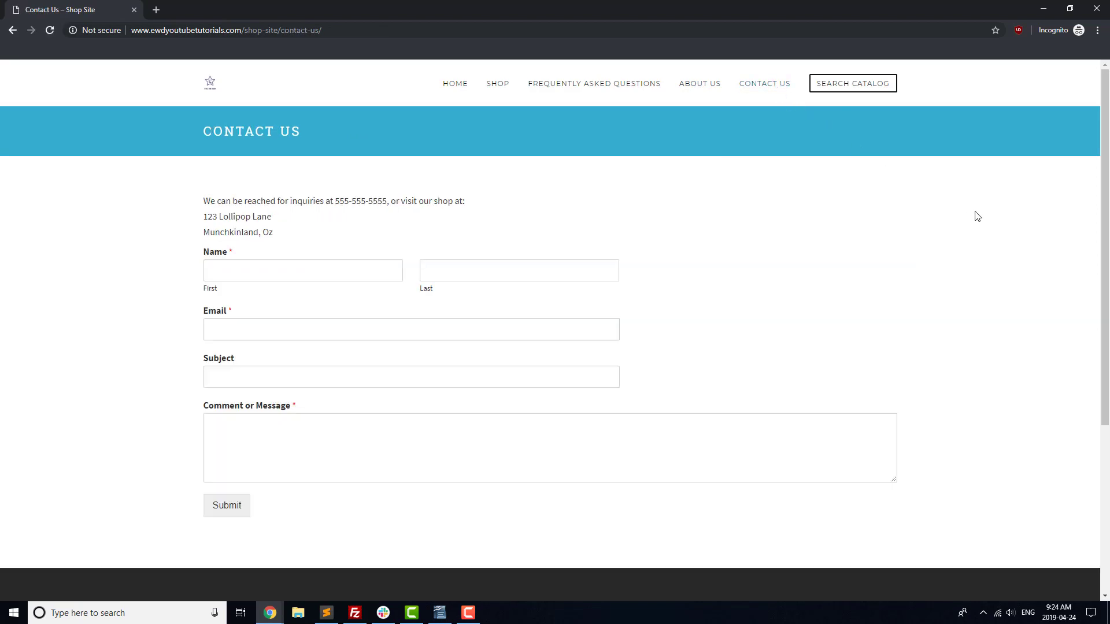
pyautogui.moveTo(987, 306)
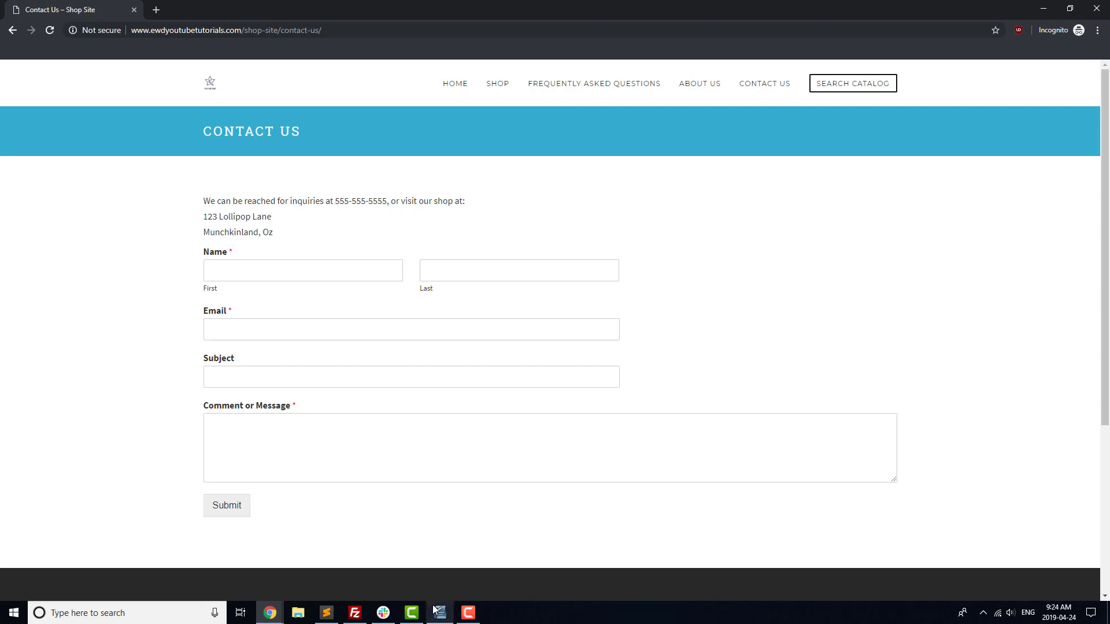
# - Add a fifth Writer issue, 'Add in a new field on contact form', then return to Chrome
pyautogui.click(439, 612)
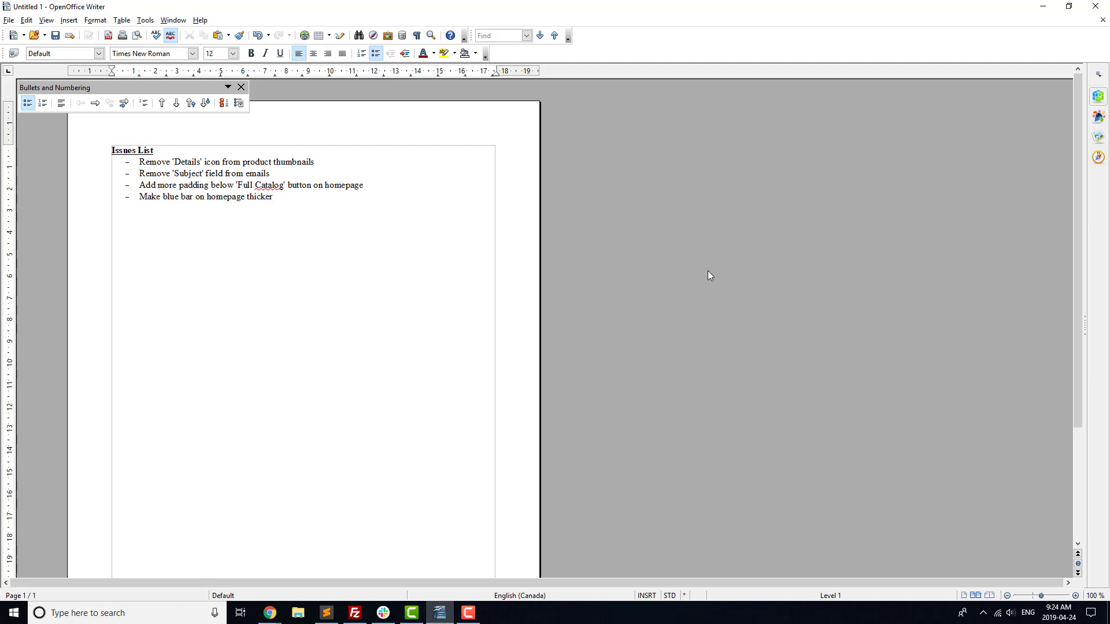
pyautogui.write('A')
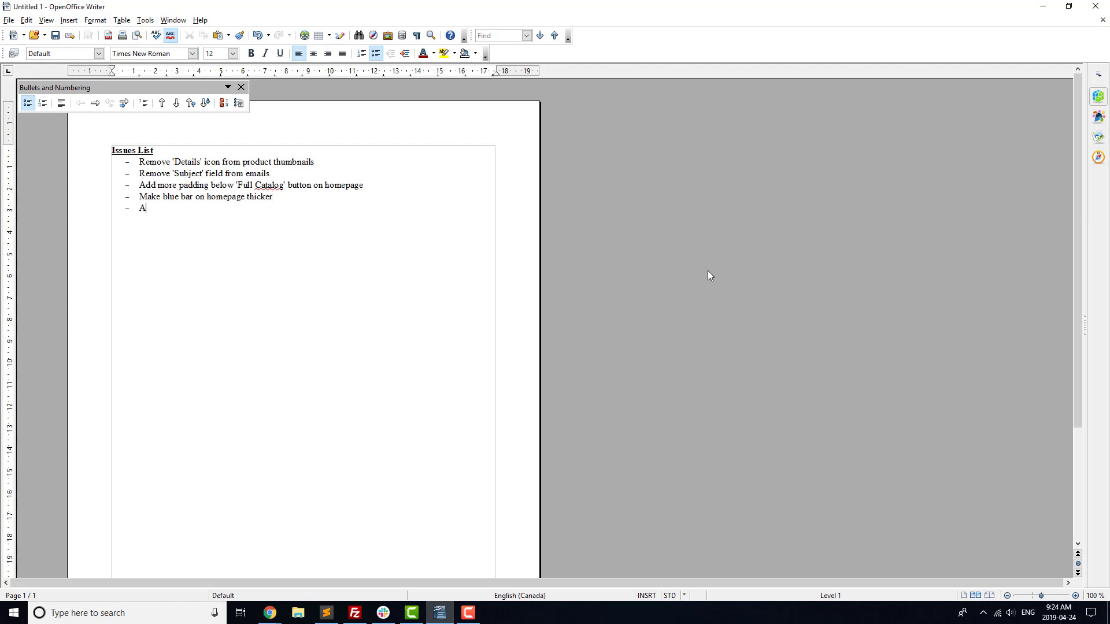
pyautogui.write('dd in a new')
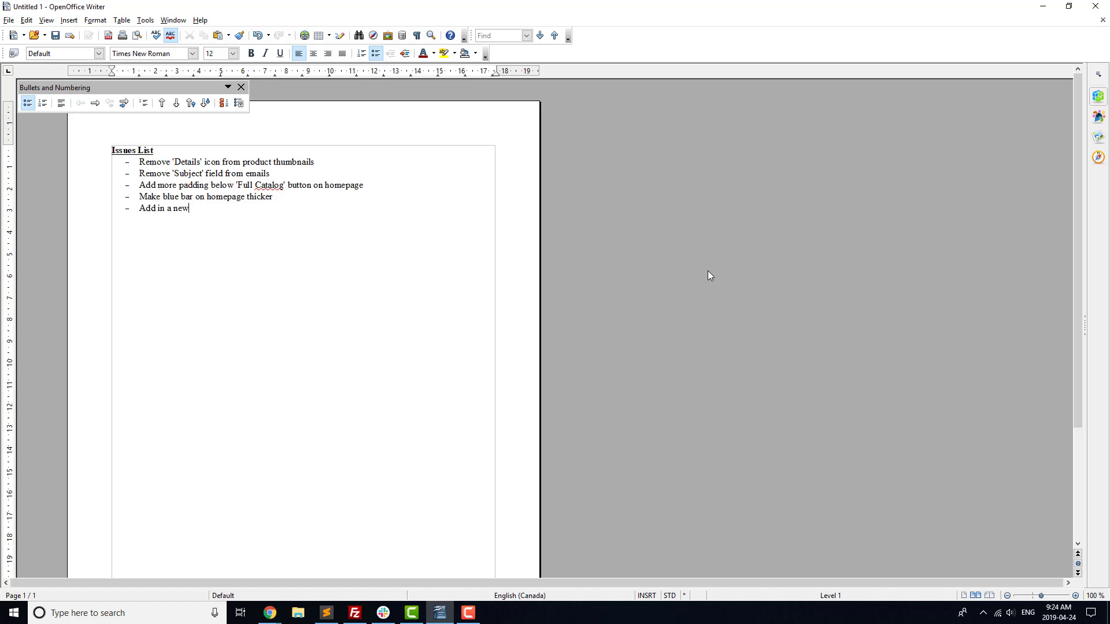
pyautogui.write('field on contact')
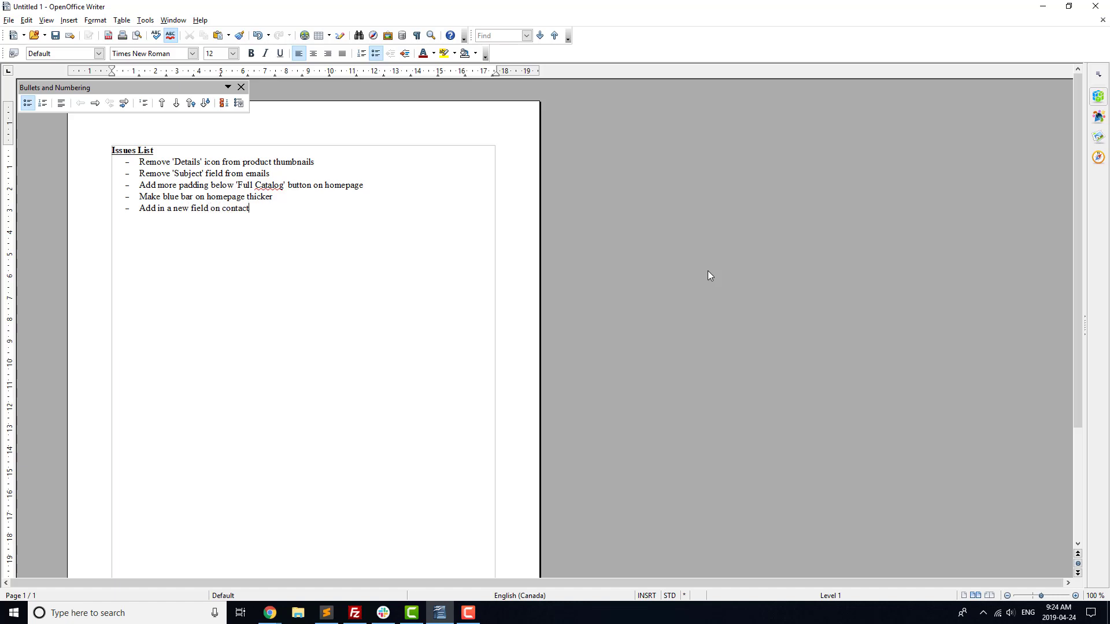
pyautogui.write('form')
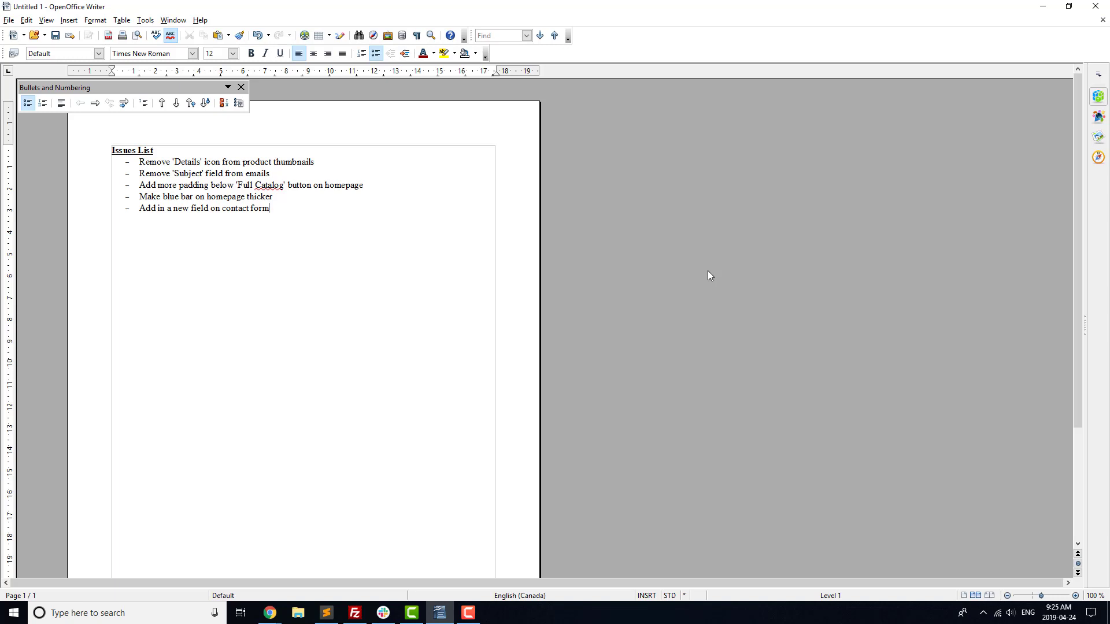
pyautogui.click(269, 612)
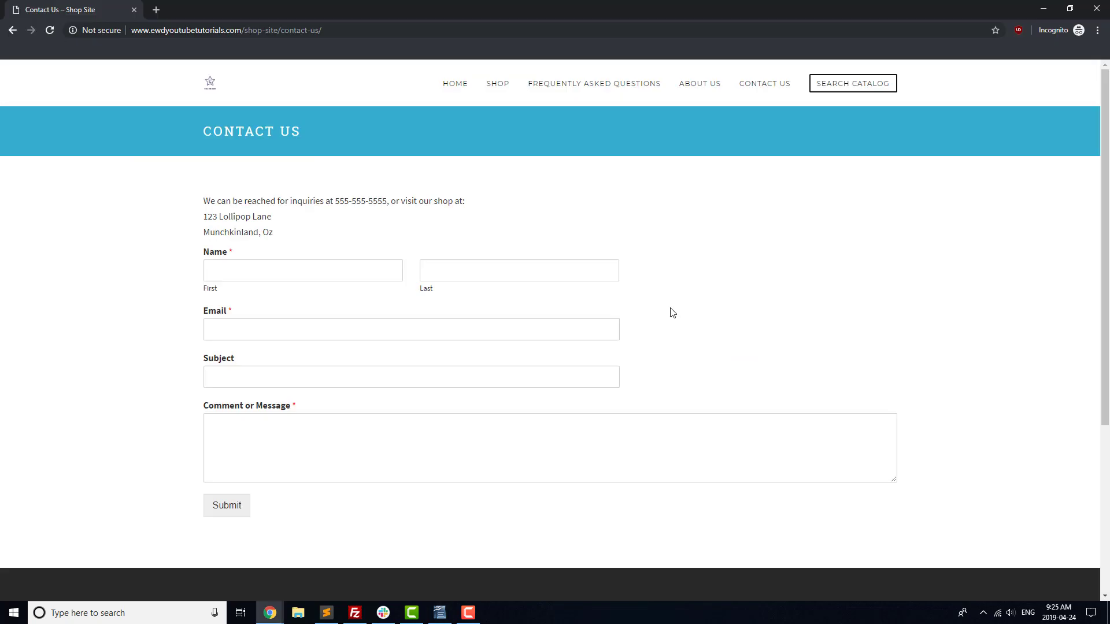
# - Send a contact form as Alex with subject 'Test' and message 'This is a test message'
pyautogui.write('Alex')
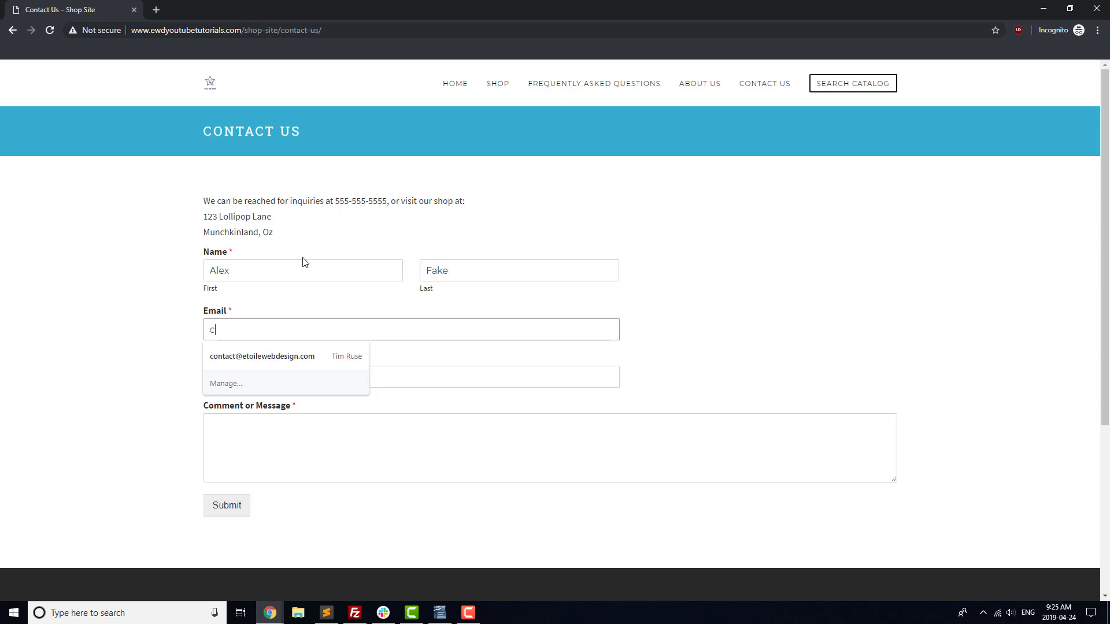
pyautogui.write('example@example.com')
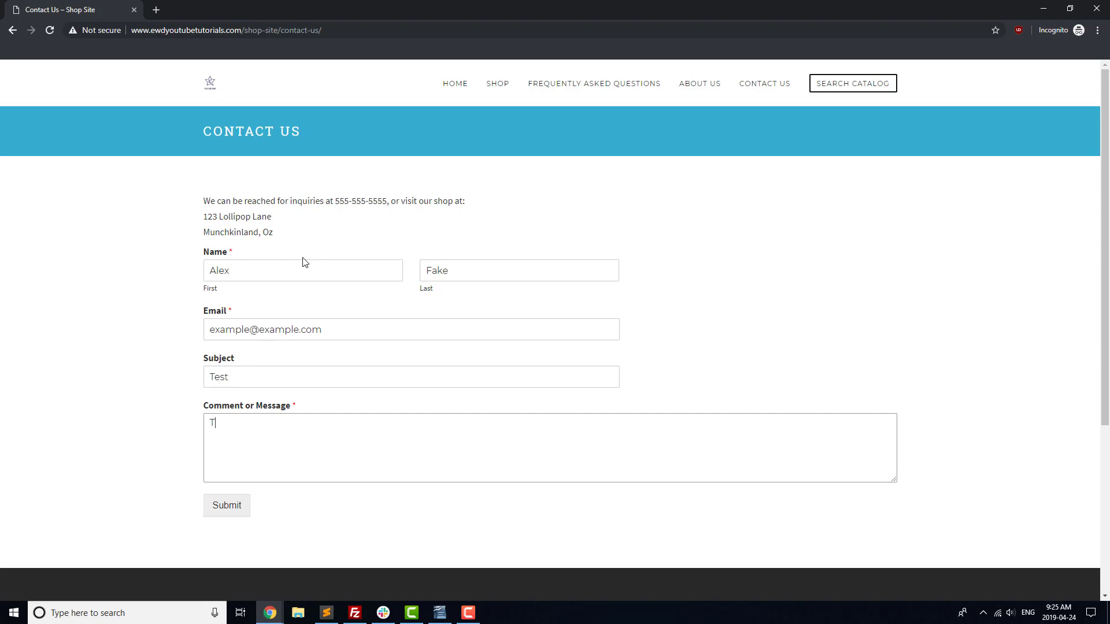
pyautogui.write('his is a test message')
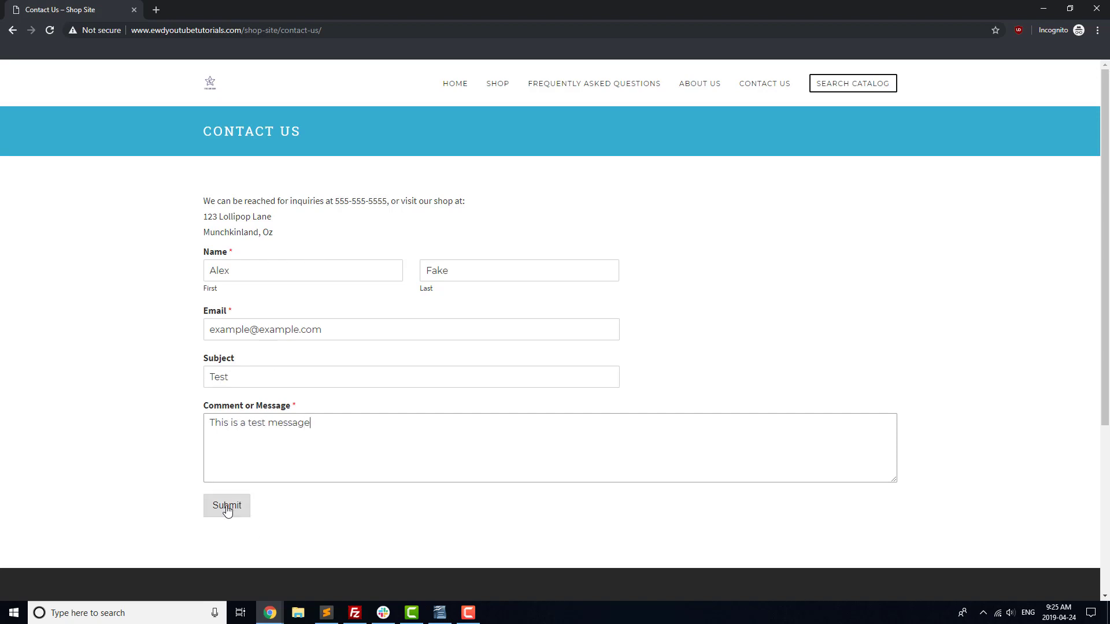
pyautogui.click(226, 505)
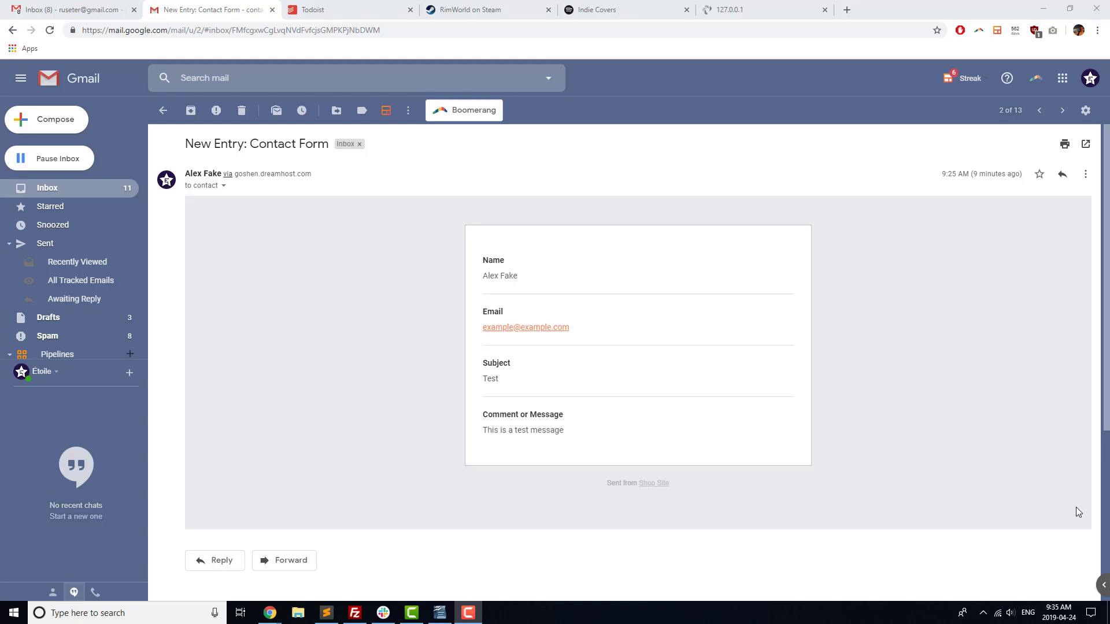
# - Return from the Gmail entry email to the site's thank-you confirmation
pyautogui.click(652, 483)
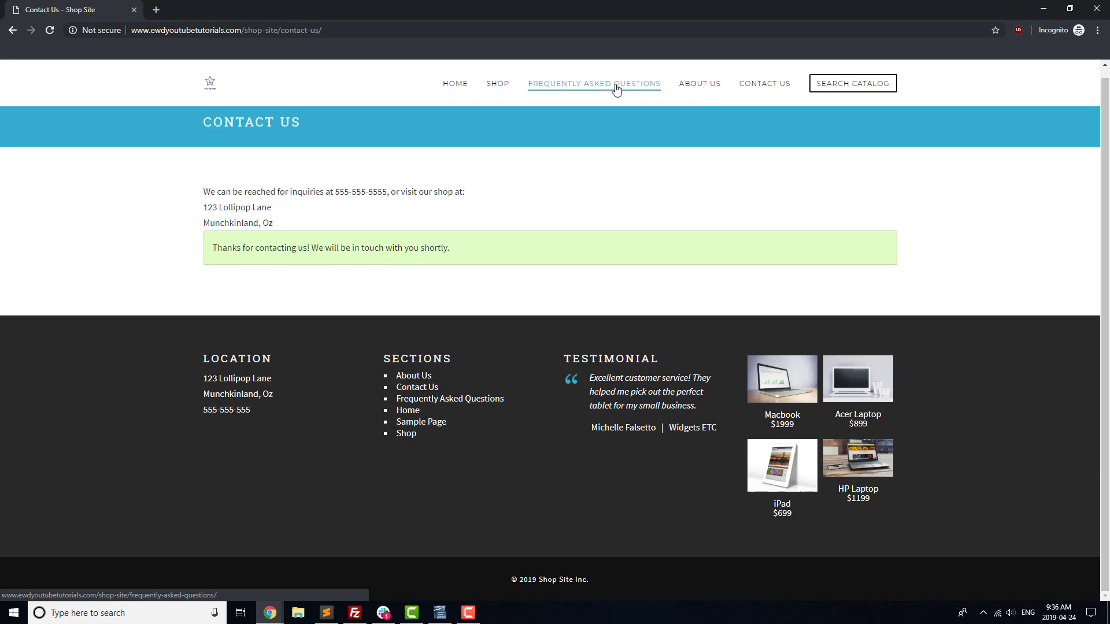
# - Expand and collapse the About Us FAQ answer, then check the Return Policy answer
pyautogui.click(593, 83)
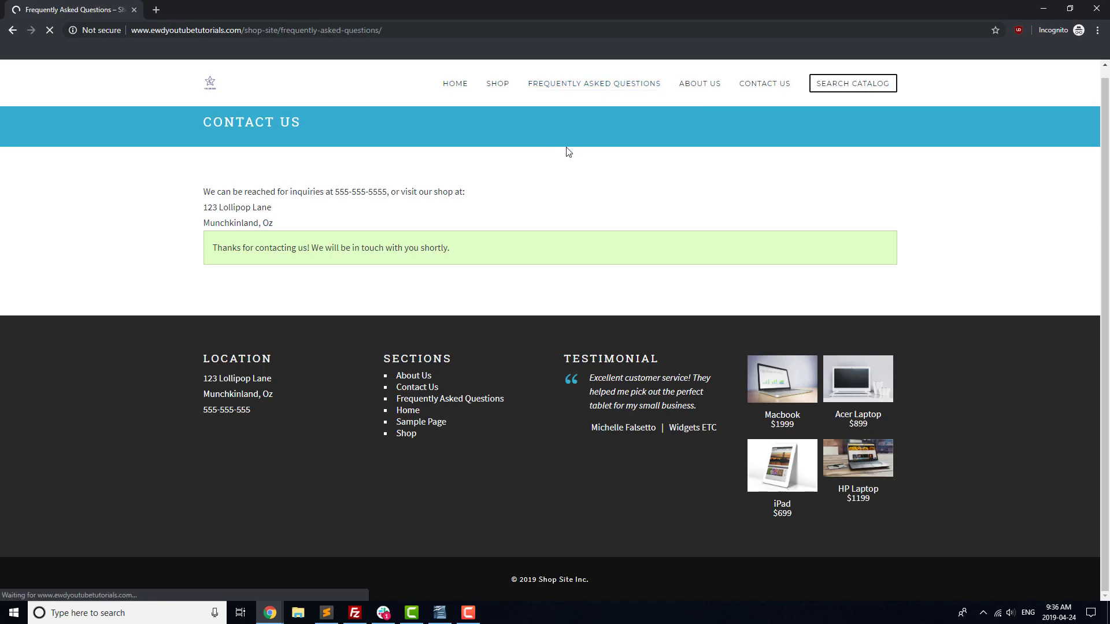
pyautogui.click(593, 83)
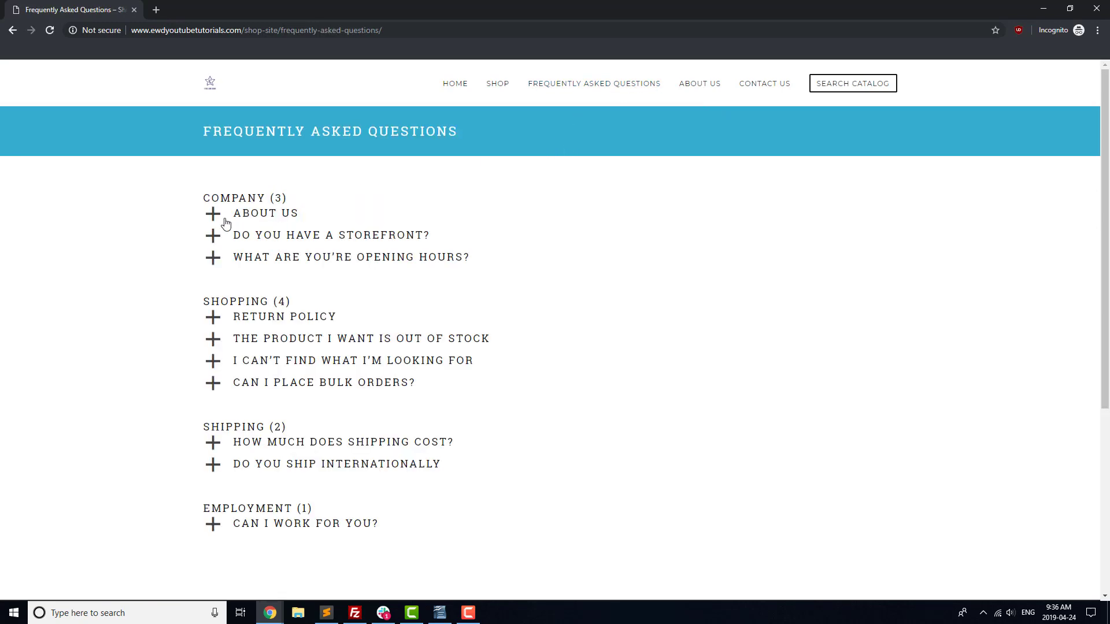
pyautogui.click(213, 214)
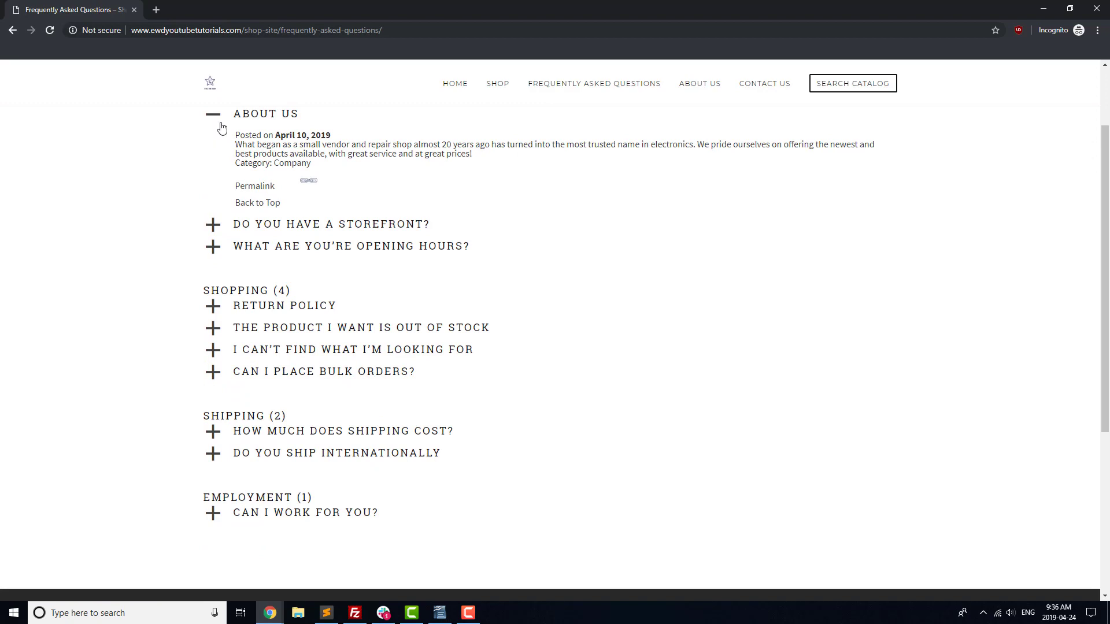
pyautogui.click(214, 114)
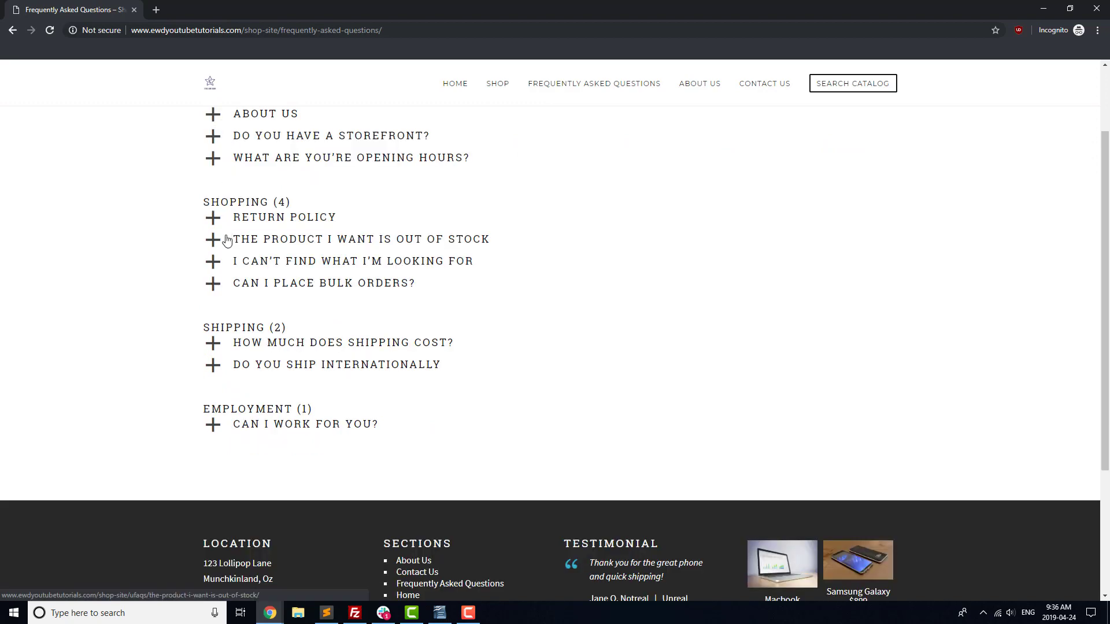
pyautogui.scroll(3)
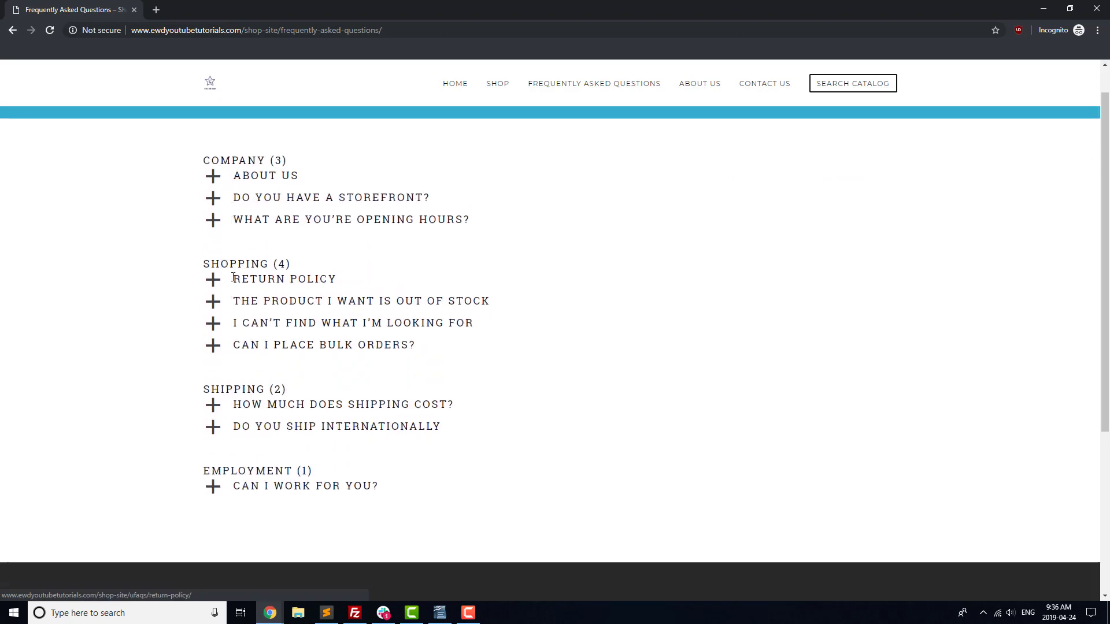
pyautogui.click(212, 323)
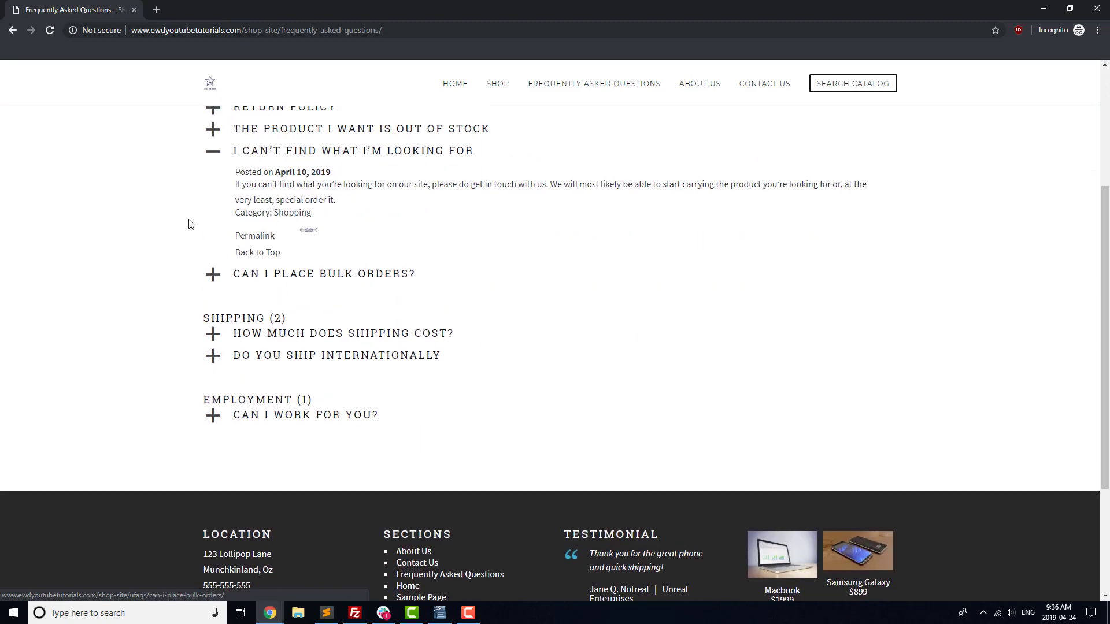
pyautogui.scroll(3)
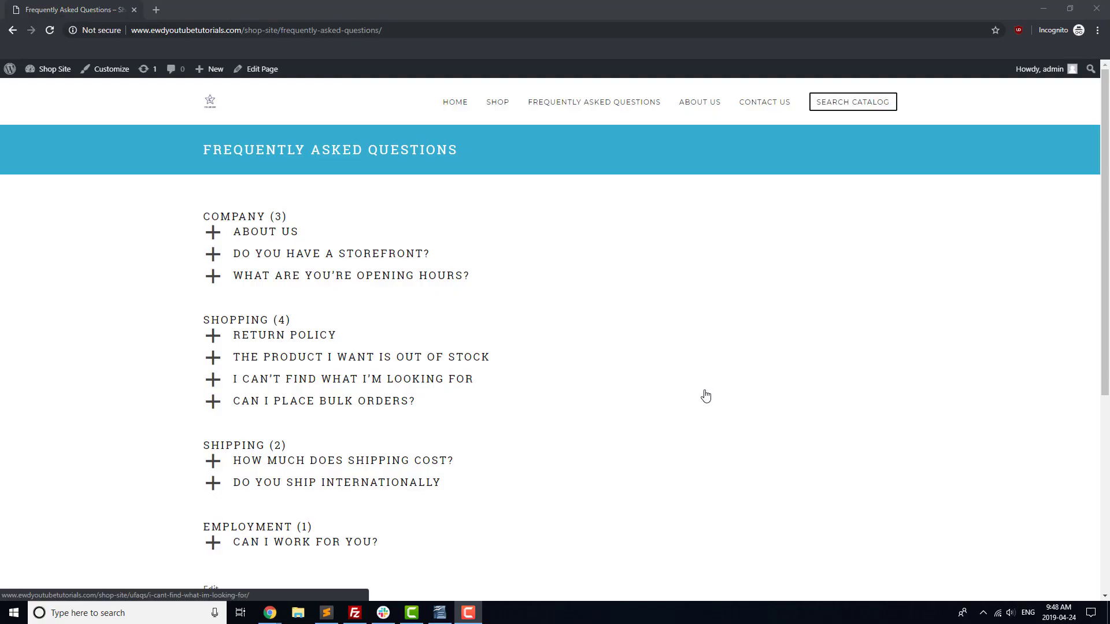
pyautogui.moveTo(498, 101)
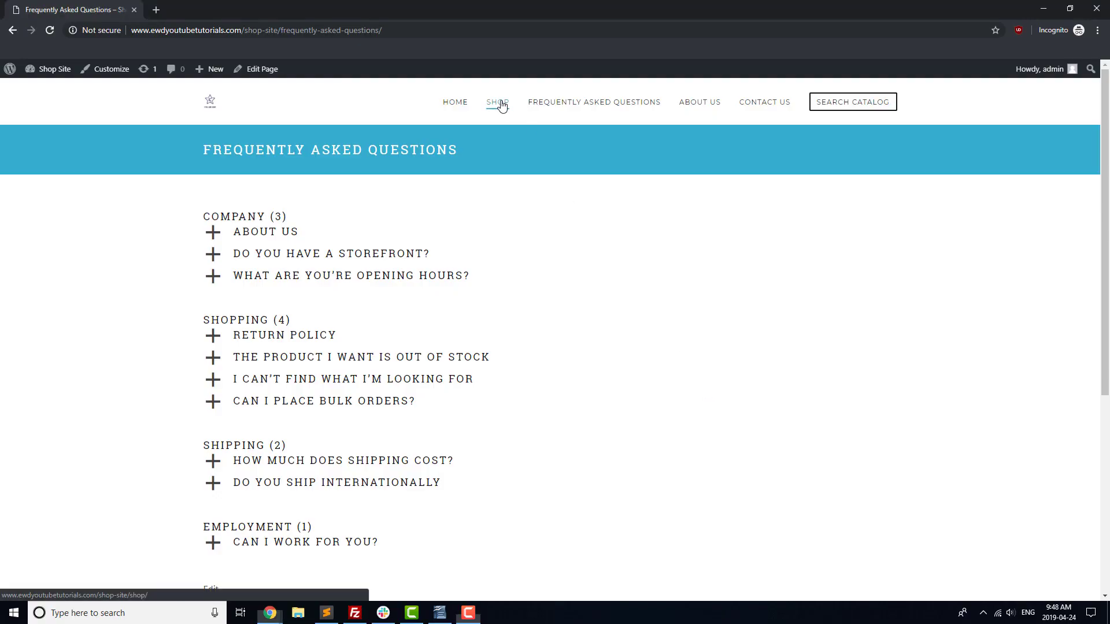
# - Filter the shop catalog by category, search 'PHONE', and open the Iphone X product
pyautogui.click(497, 102)
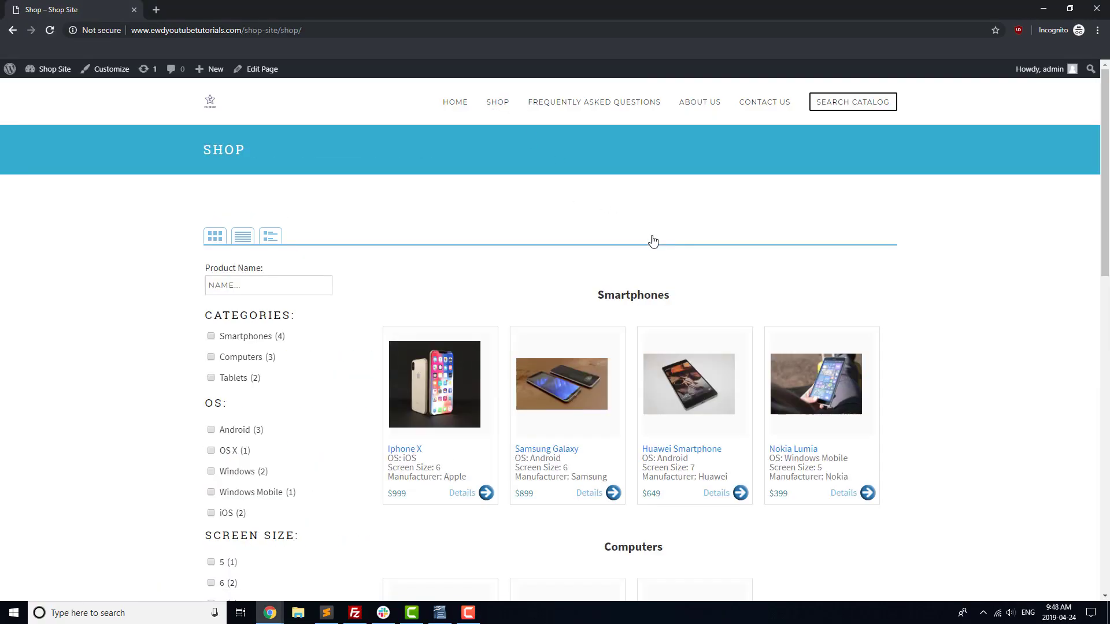
pyautogui.moveTo(375, 260)
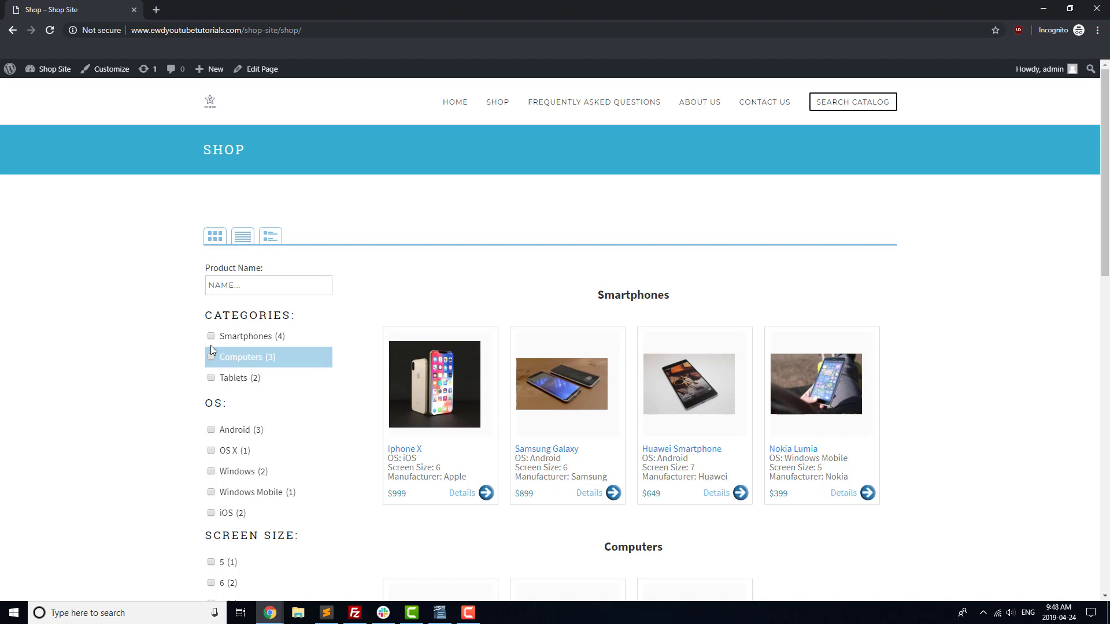
pyautogui.click(211, 336)
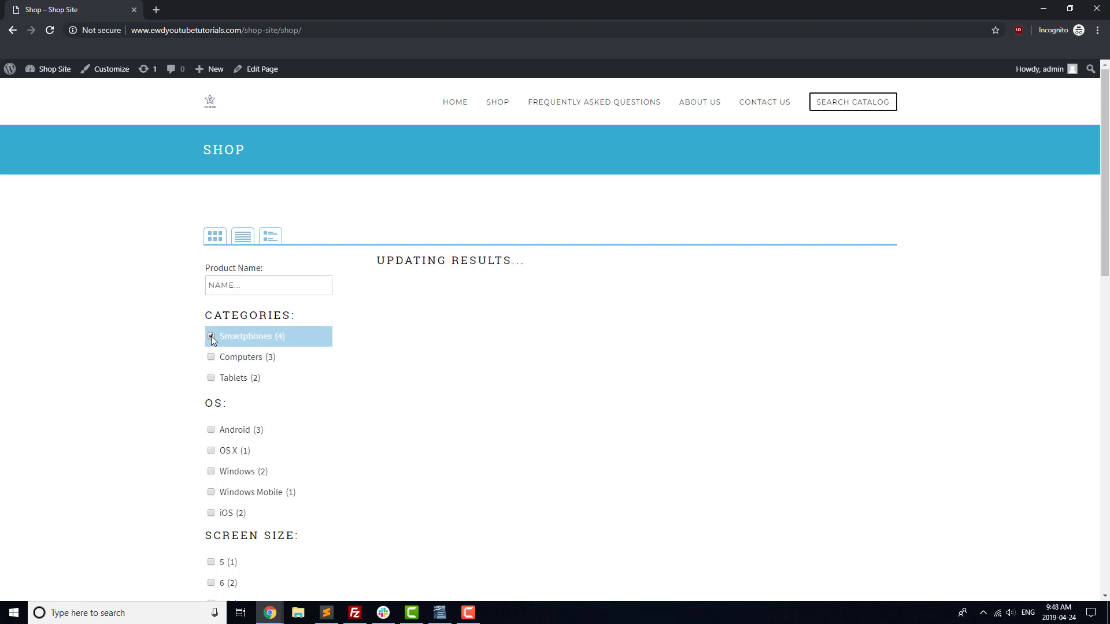
pyautogui.click(211, 337)
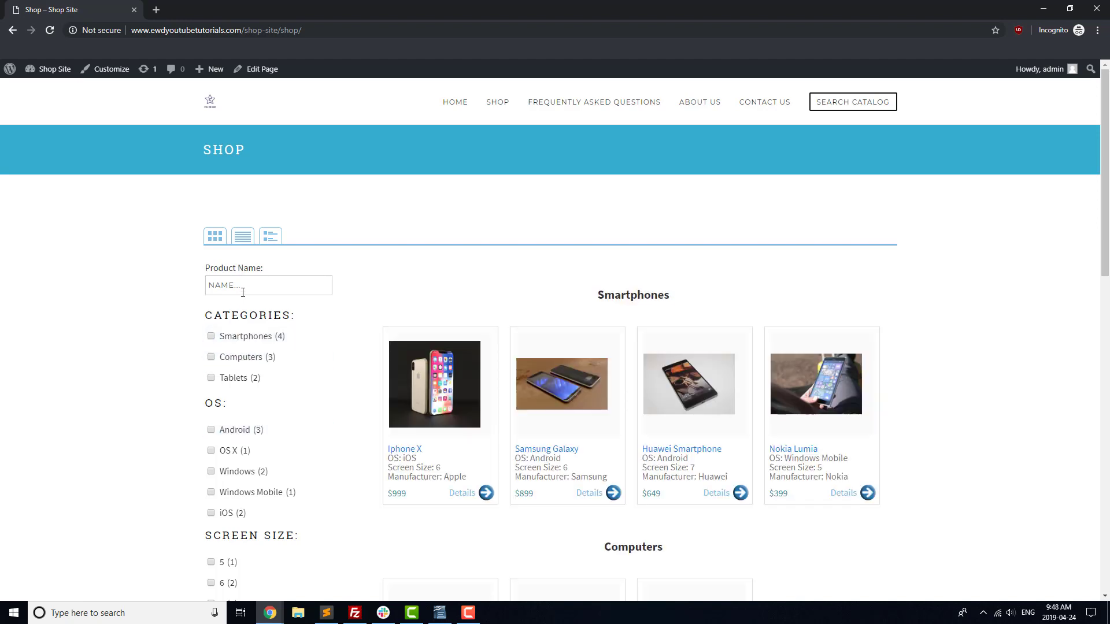
pyautogui.write('PHONE')
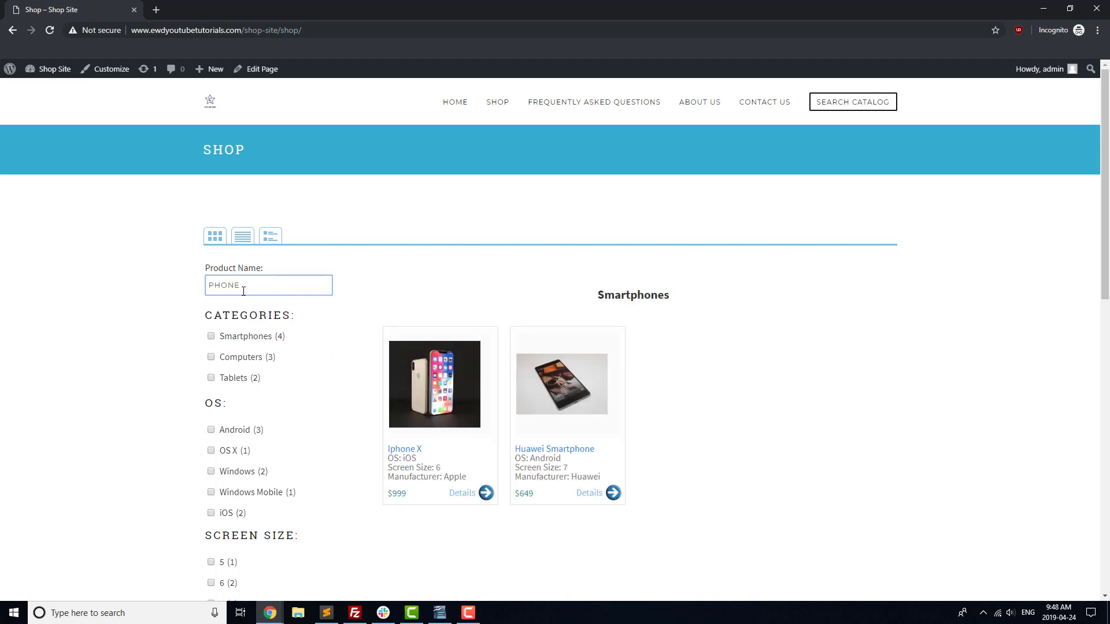
pyautogui.click(434, 384)
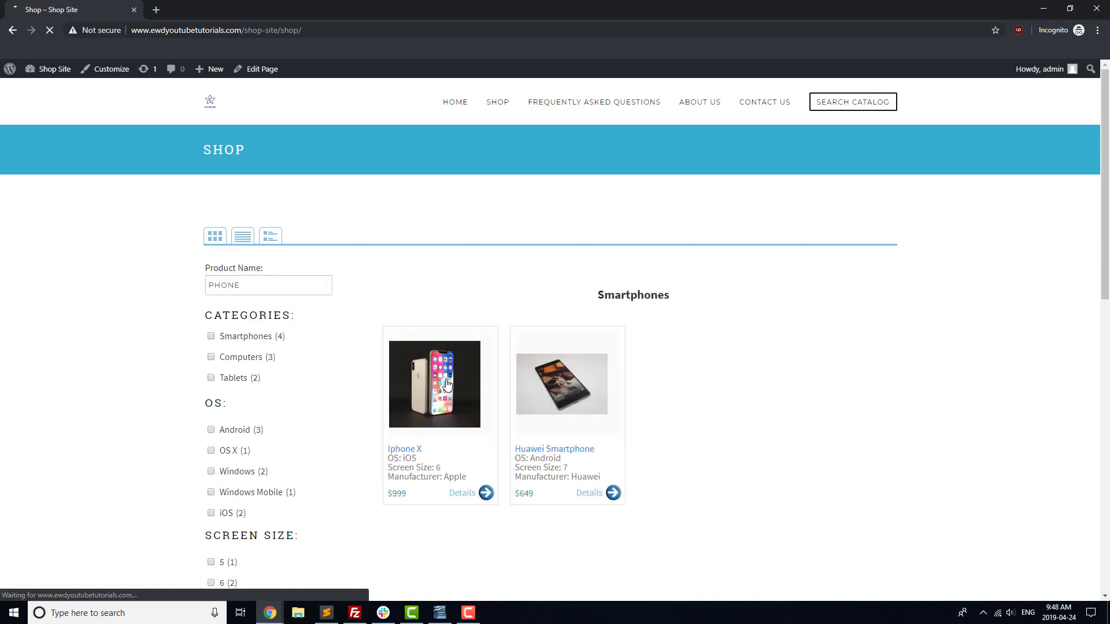
pyautogui.click(435, 385)
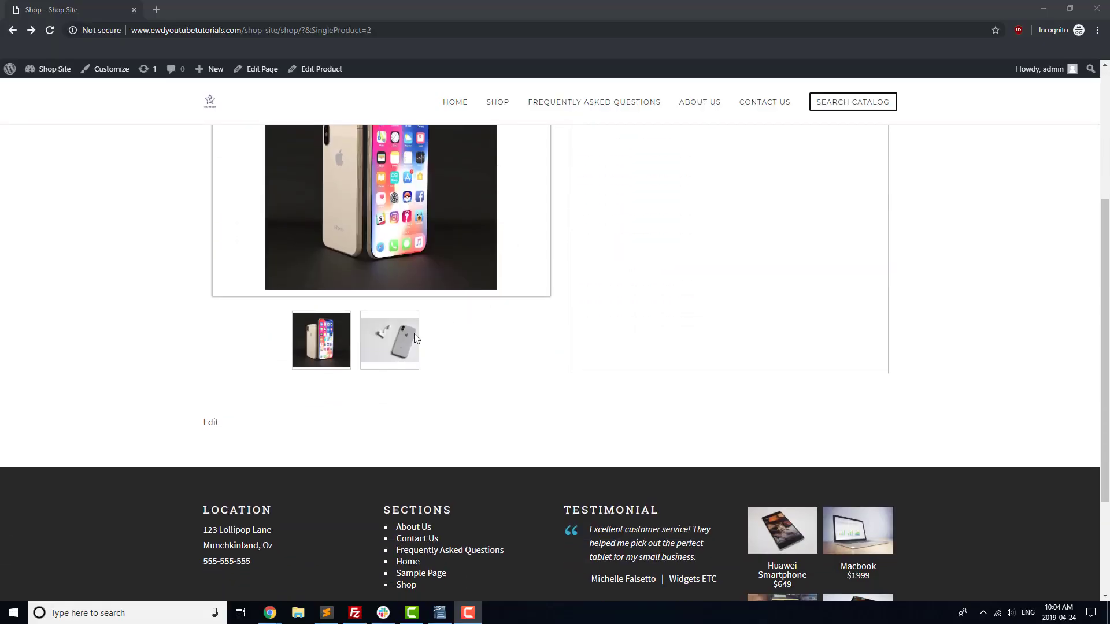
# - View the second Iphone X photo and its Contact Us and Customer Reviews tabs
pyautogui.click(389, 341)
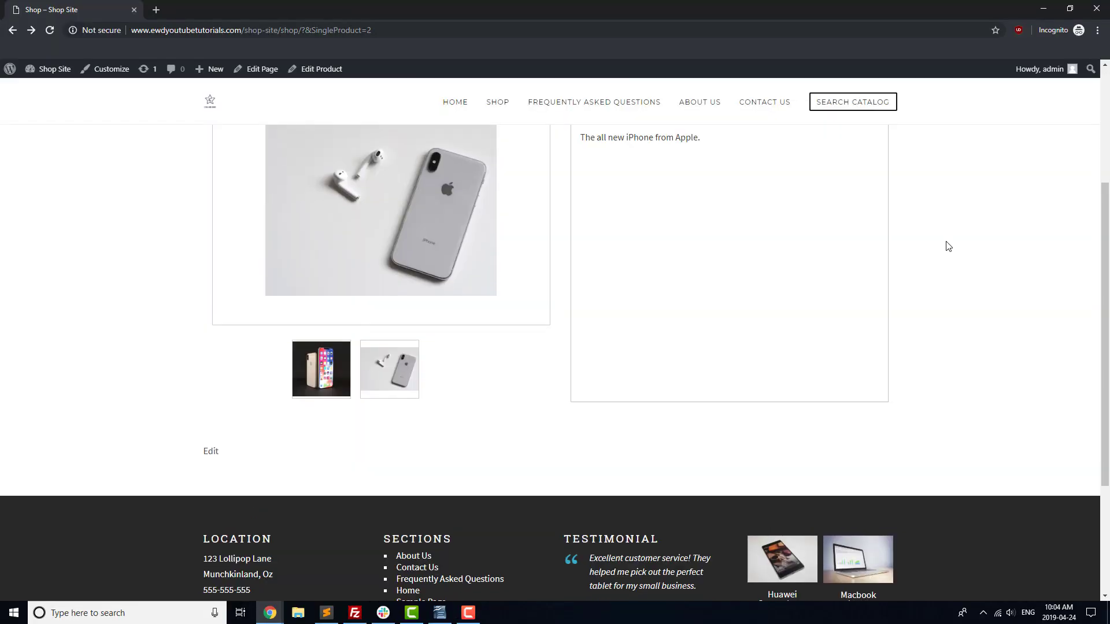
pyautogui.click(694, 230)
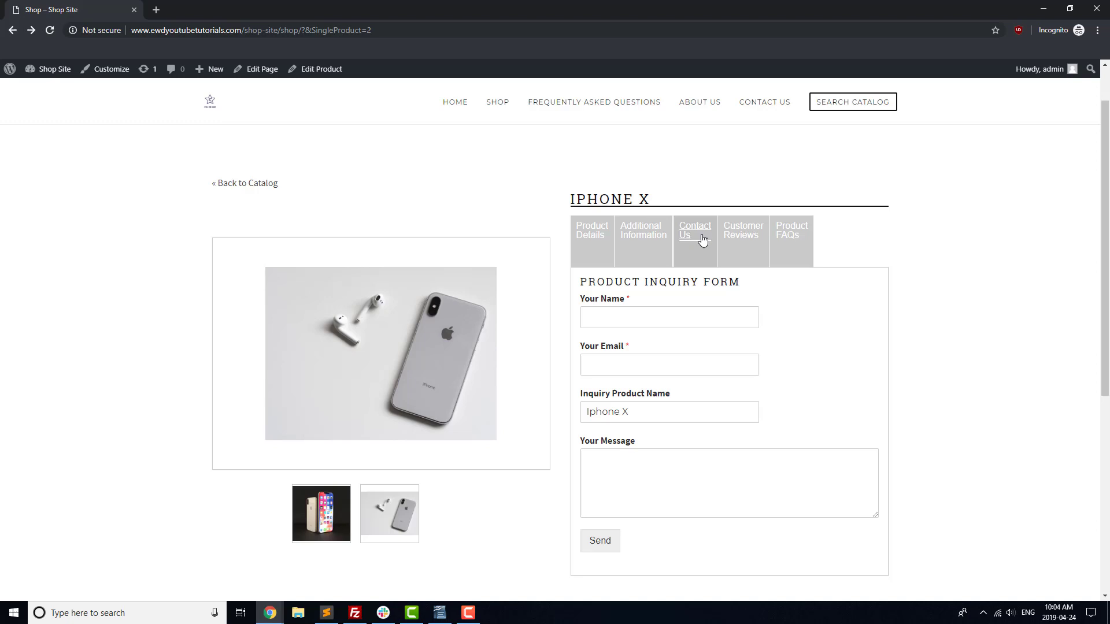
pyautogui.click(742, 230)
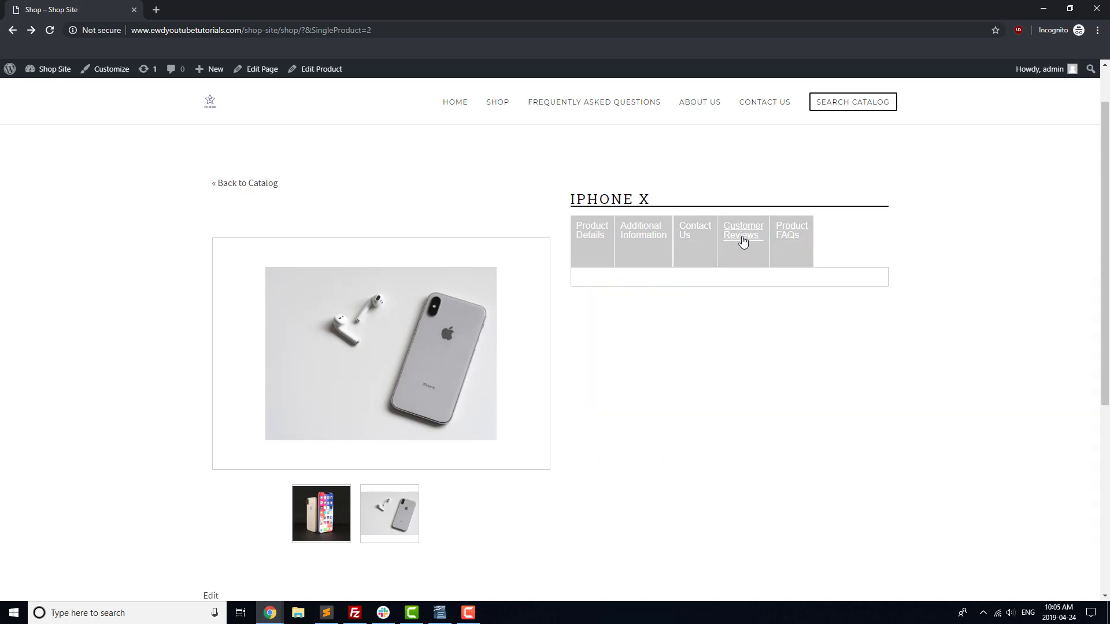
# - Post Fake Reviewer's five-star 'Great Product' review and confirm it appears
pyautogui.click(743, 230)
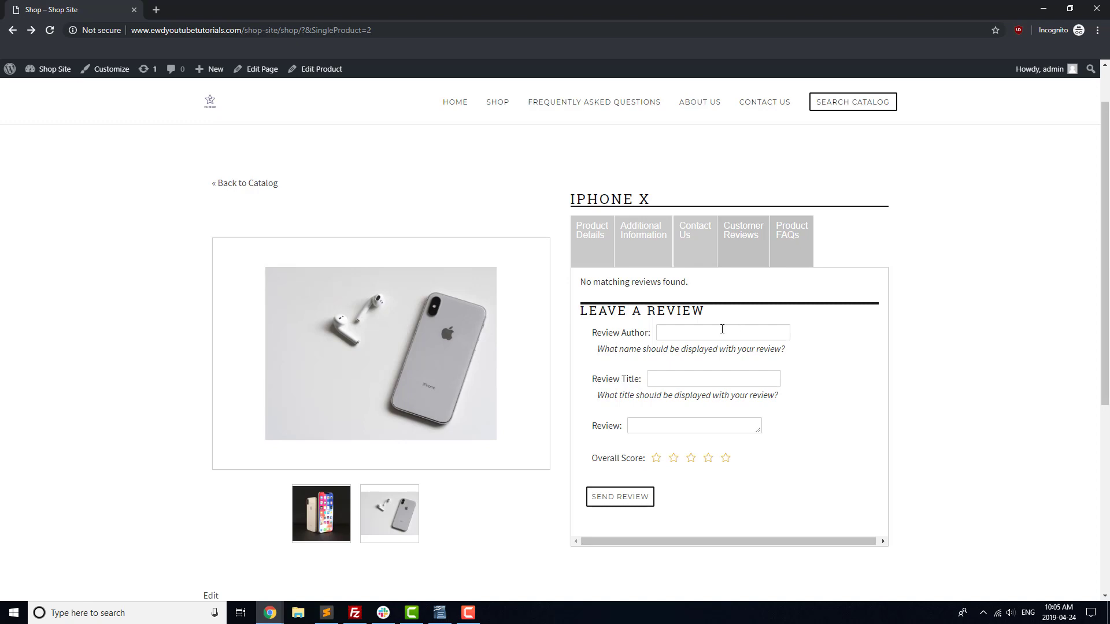
pyautogui.write('FAKE')
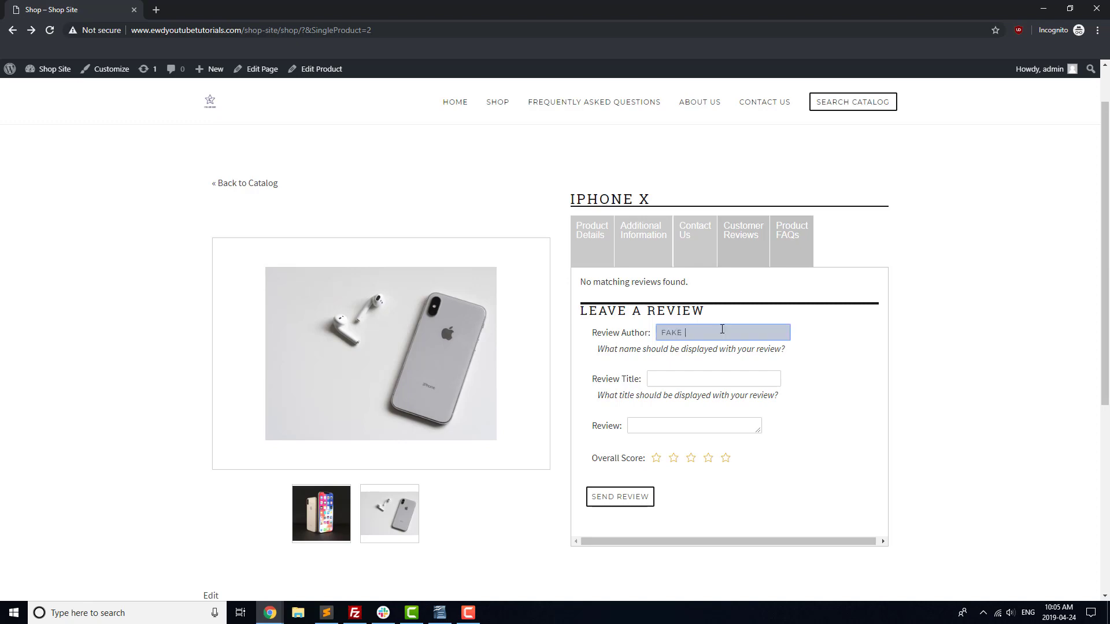
pyautogui.write('REVIEWER')
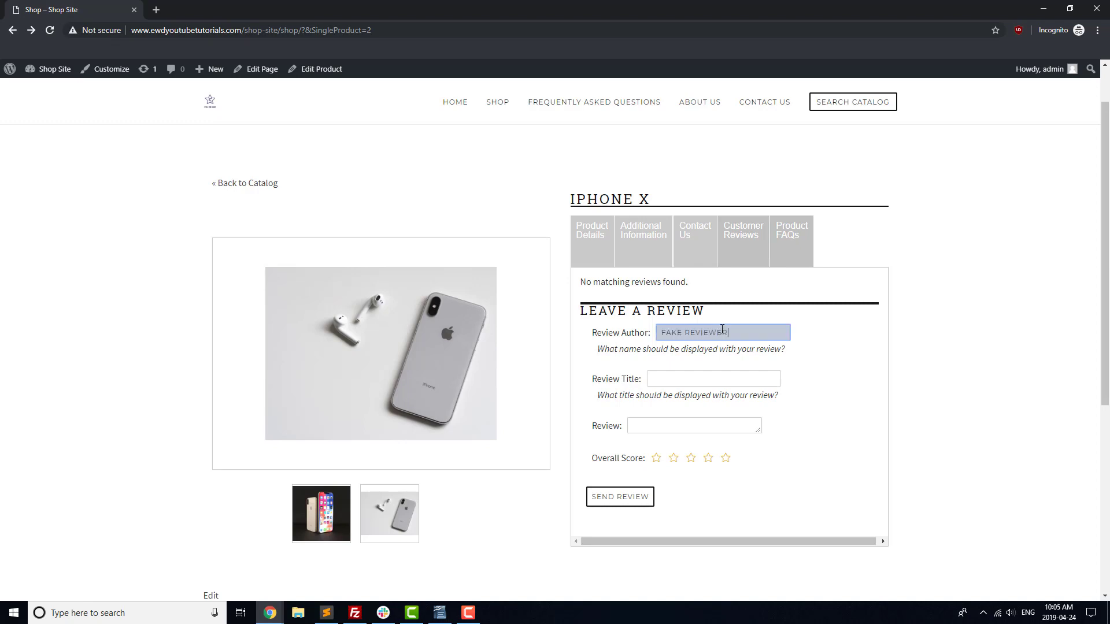
pyautogui.write('GREAT P')
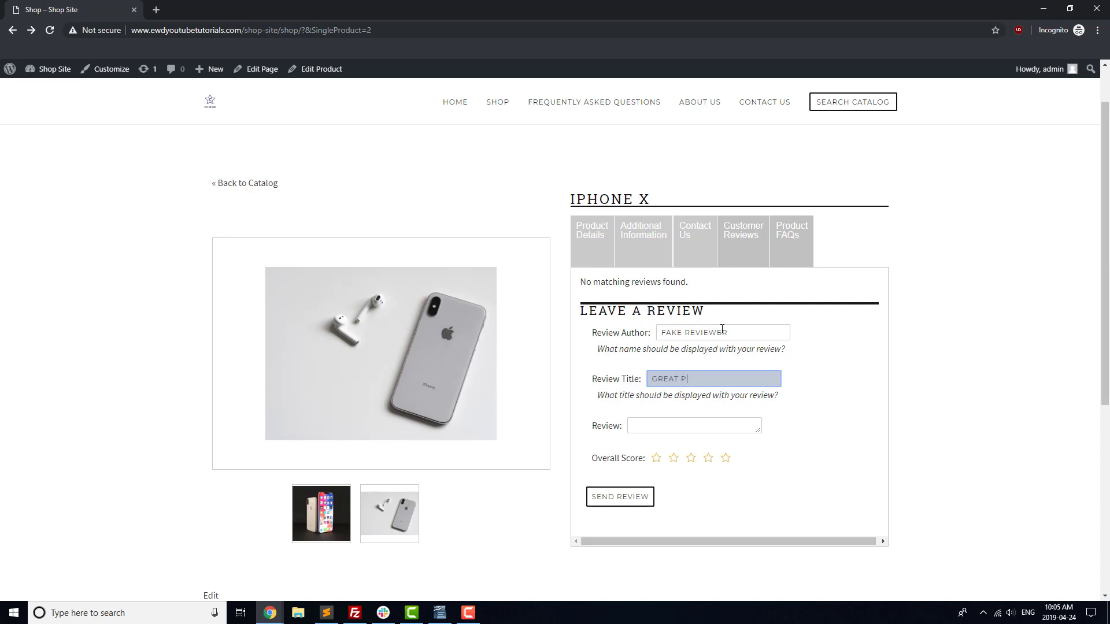
pyautogui.write('WHAT AN AMAZING')
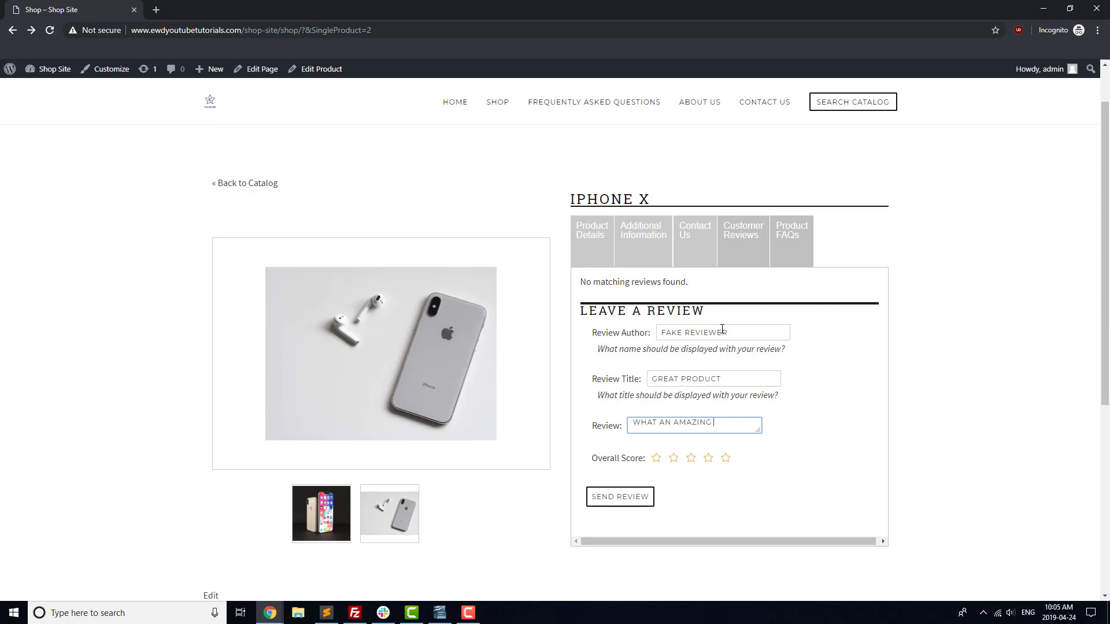
pyautogui.write('PRODUCT!')
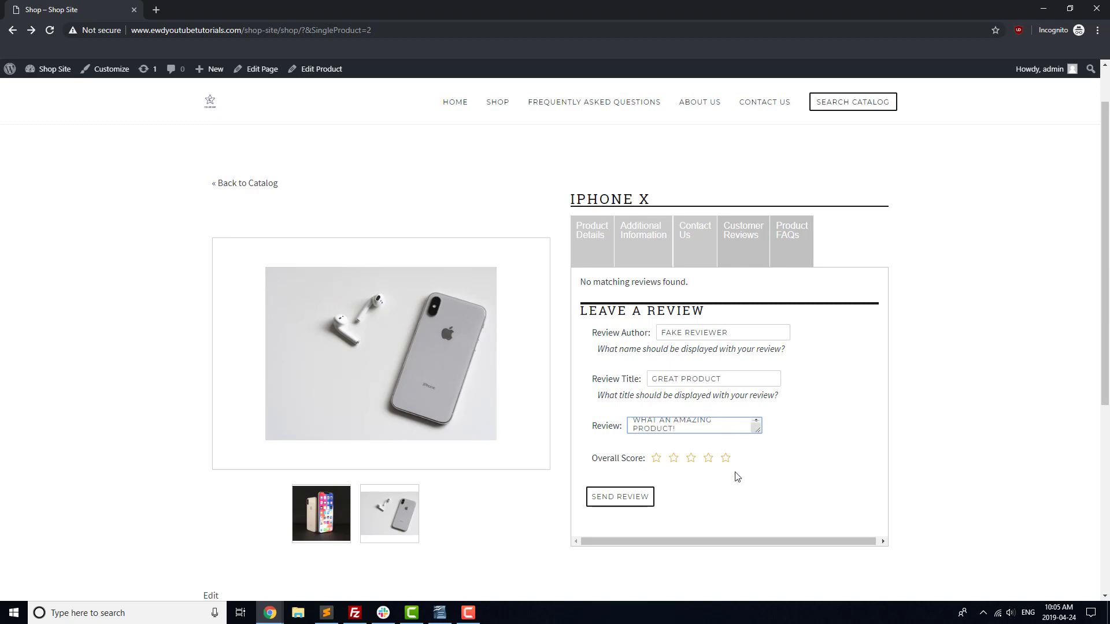
pyautogui.click(725, 458)
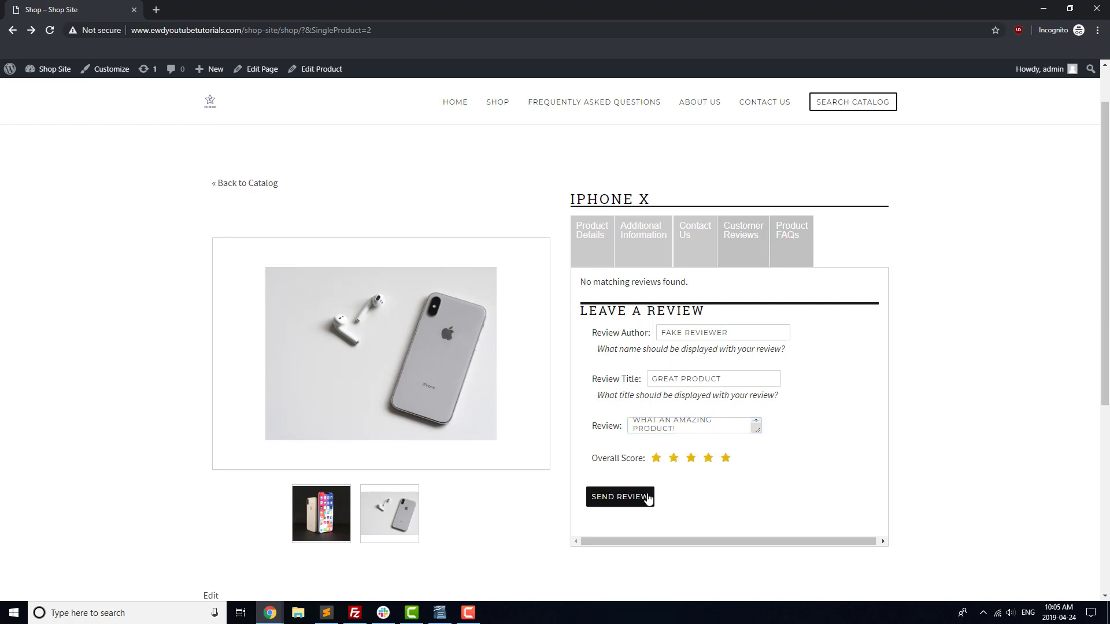
pyautogui.click(619, 496)
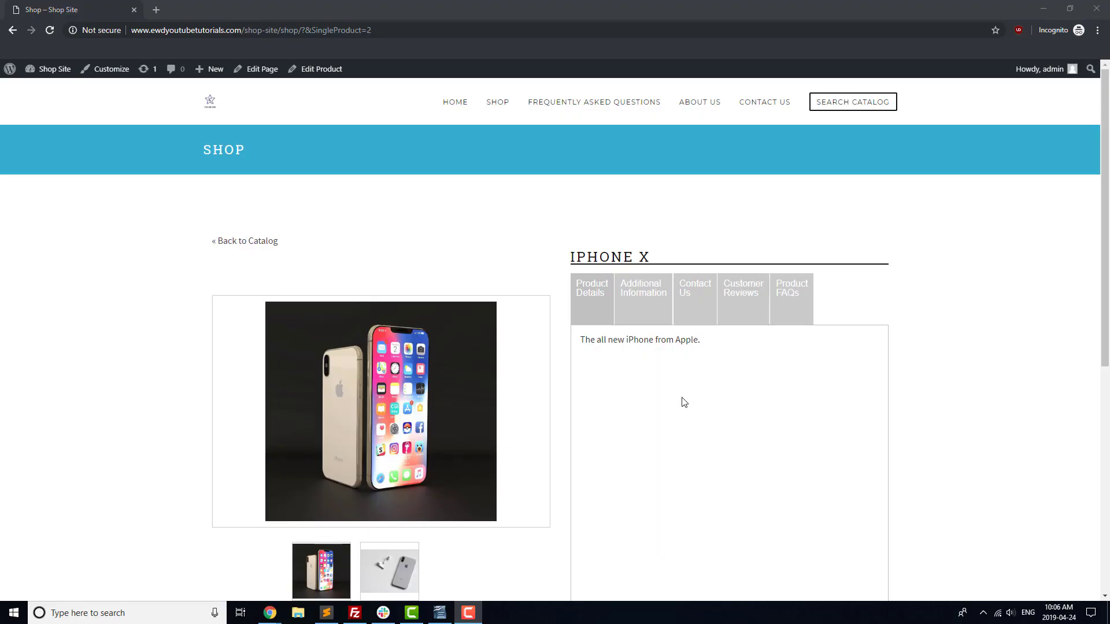
pyautogui.click(741, 287)
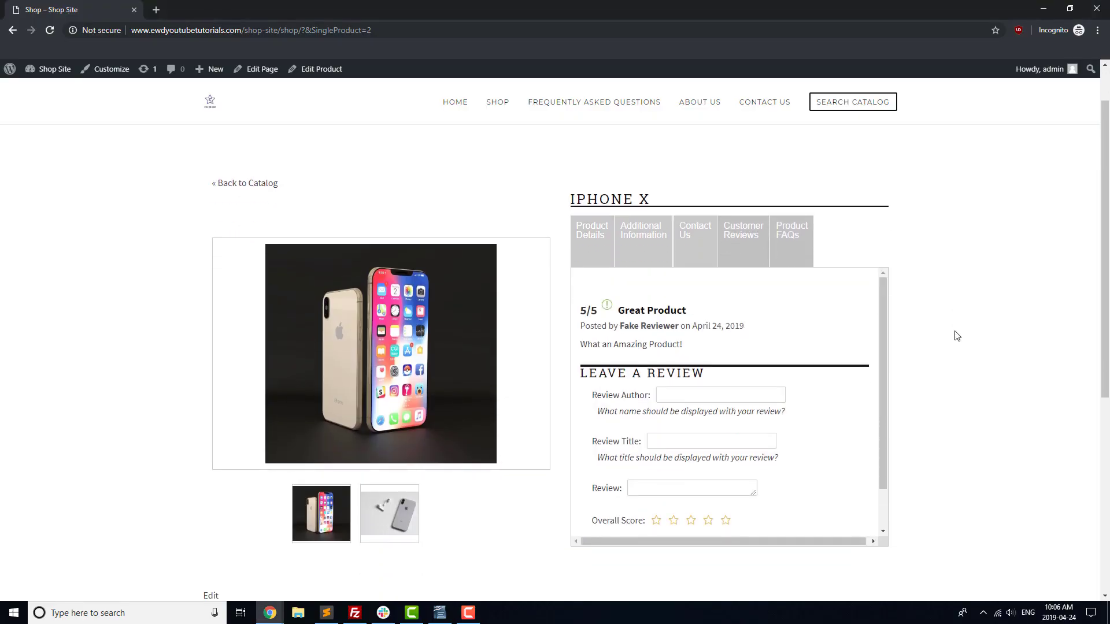
# - Add Show-stopper, Major issues and Nice-to-haves headings and select the cosmetic issues for copying
pyautogui.click(466, 612)
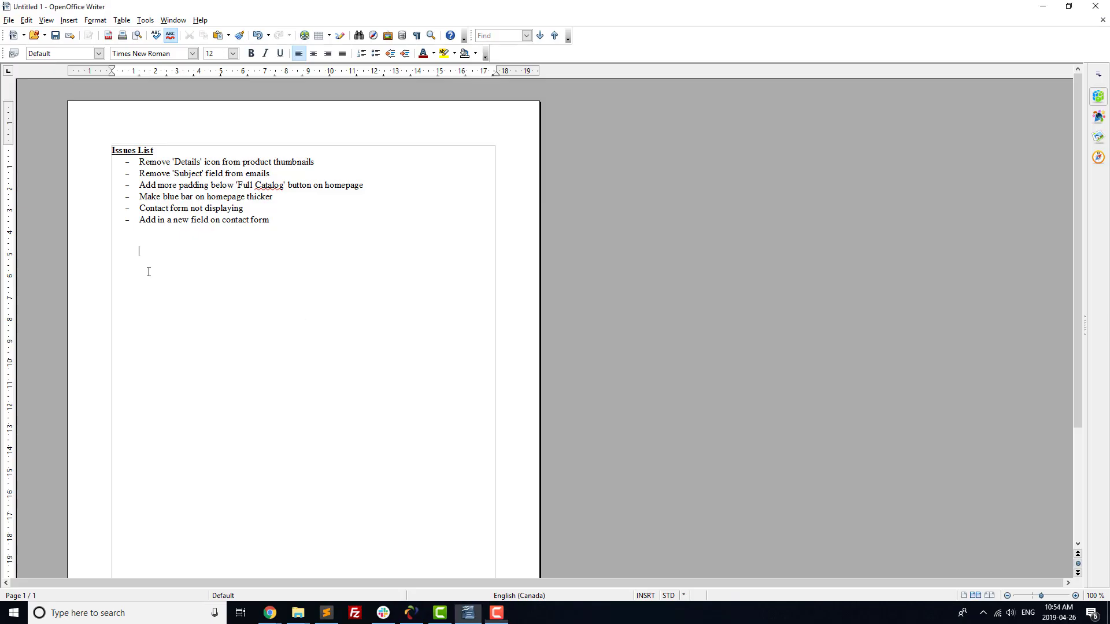
pyautogui.write('Show-stoppers')
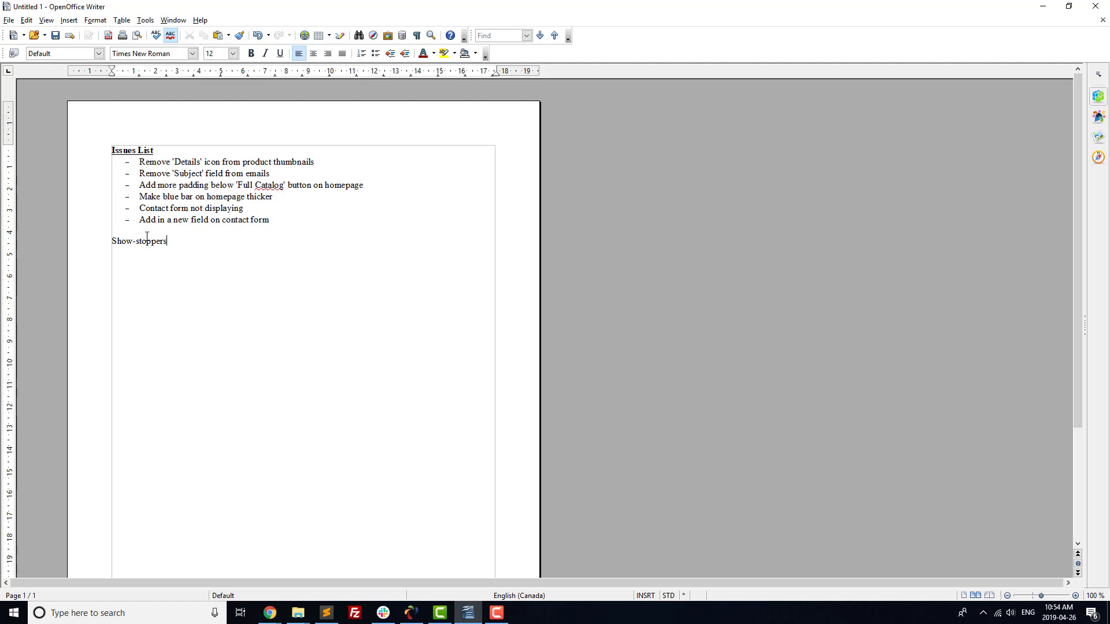
pyautogui.write(':')
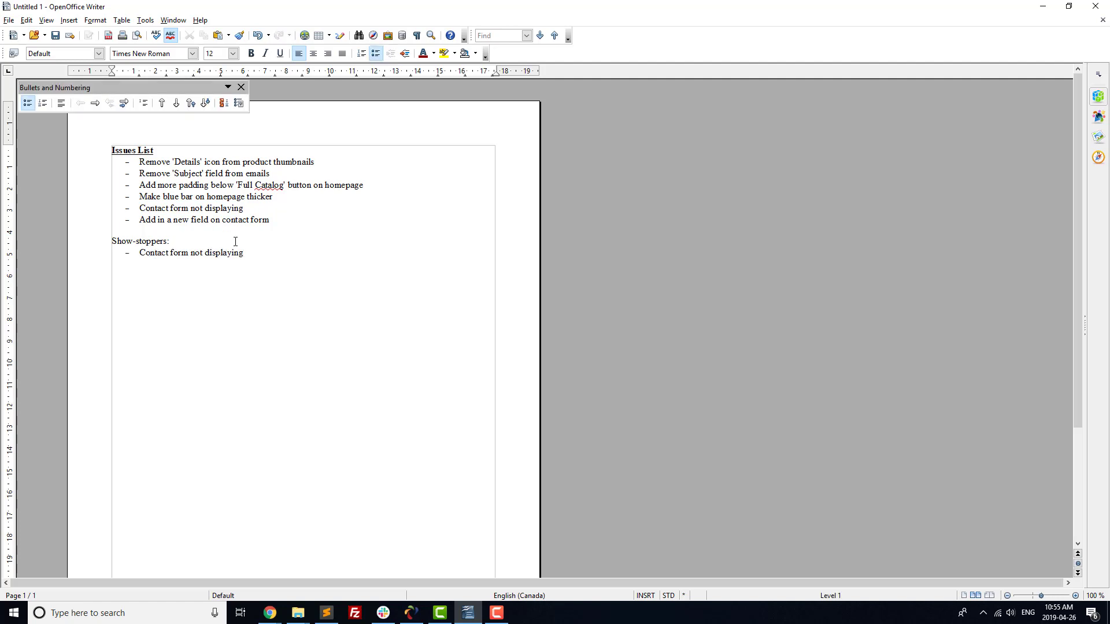
pyautogui.click(240, 87)
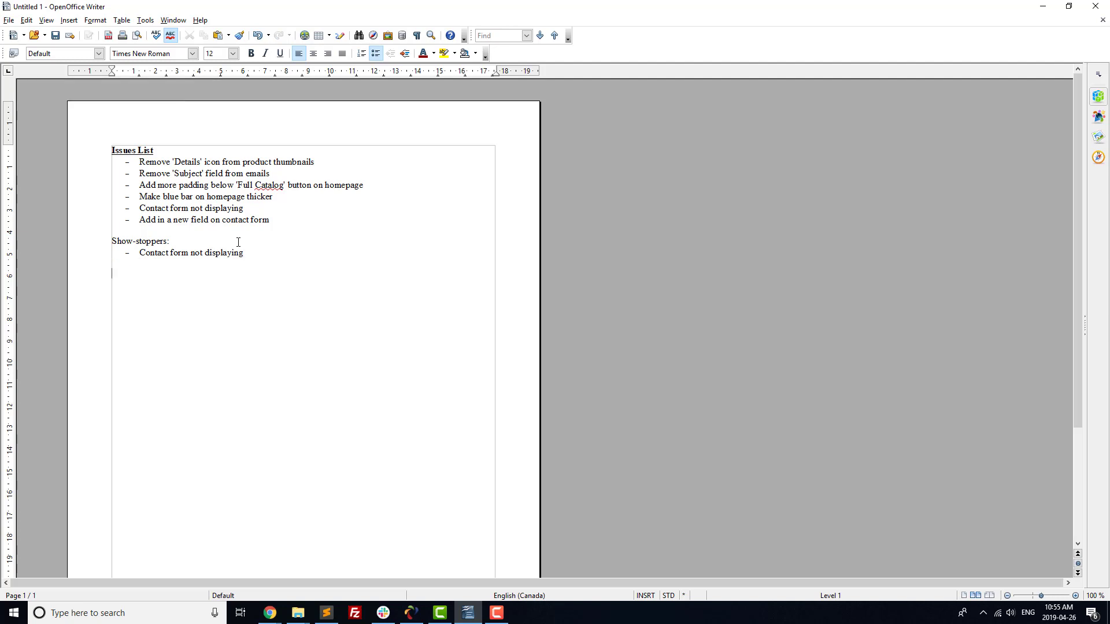
pyautogui.write('Major issues:')
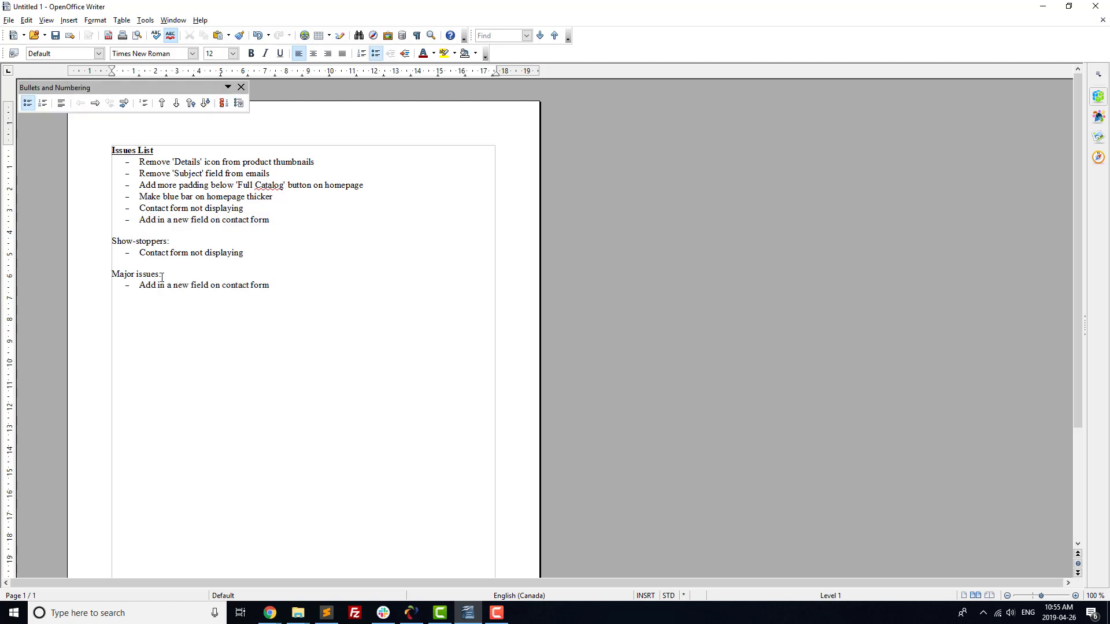
pyautogui.click(240, 87)
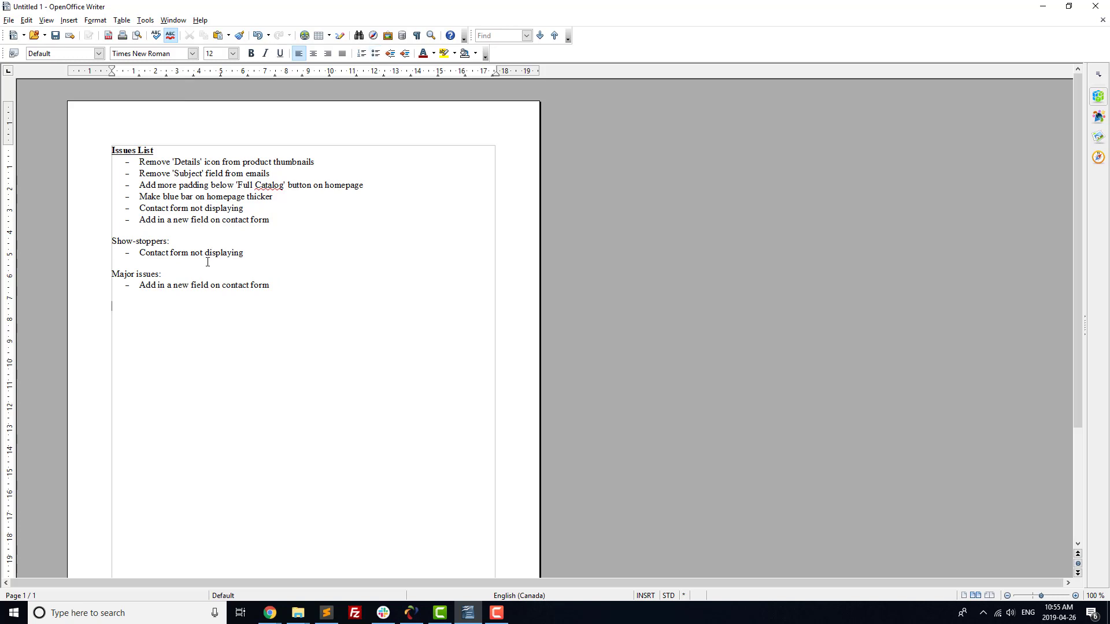
pyautogui.write('Nice-to')
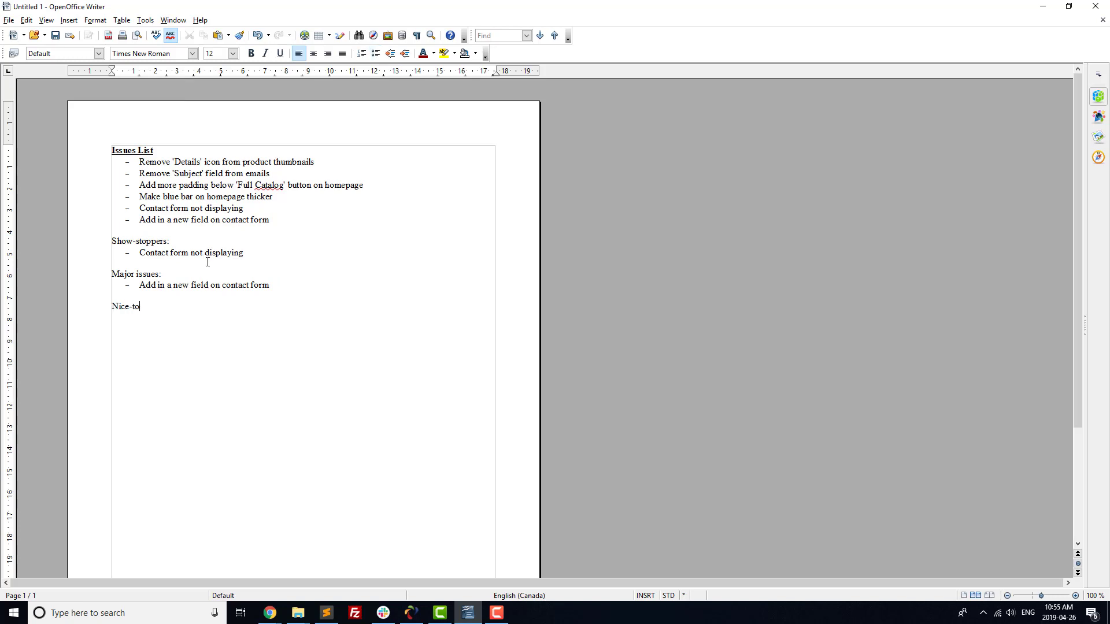
pyautogui.write('-haves')
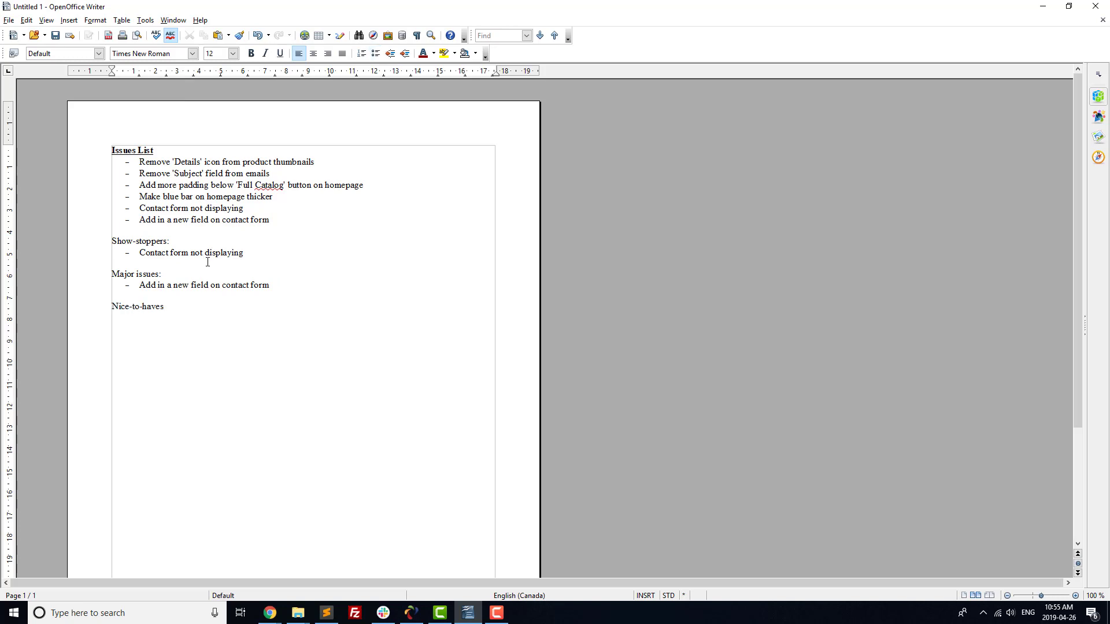
pyautogui.write(':')
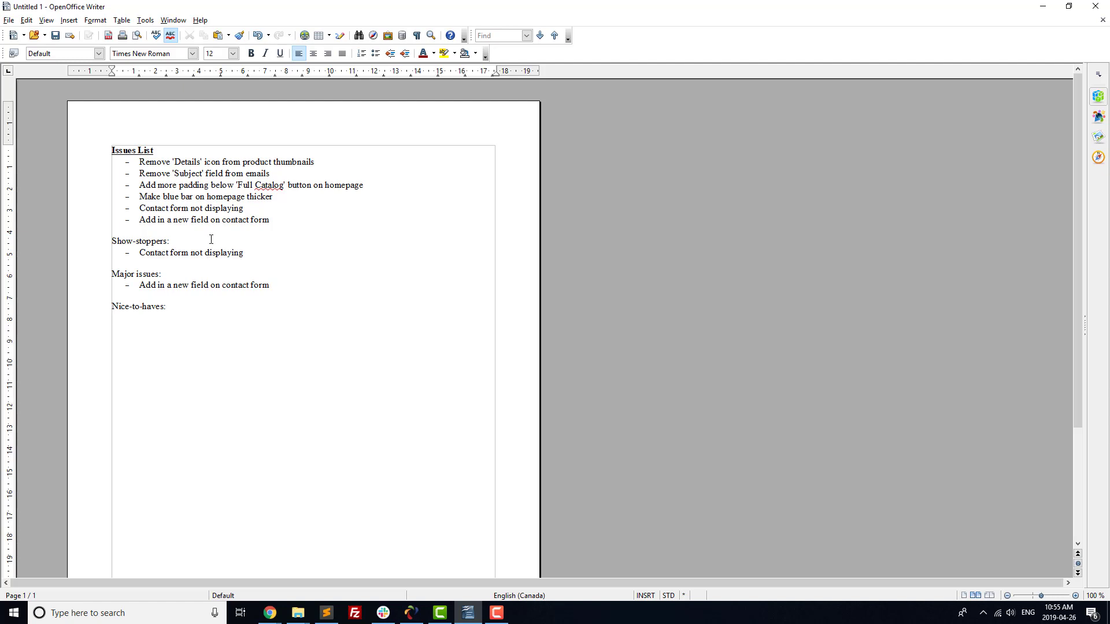
pyautogui.moveTo(139, 162); pyautogui.dragTo(274, 197)
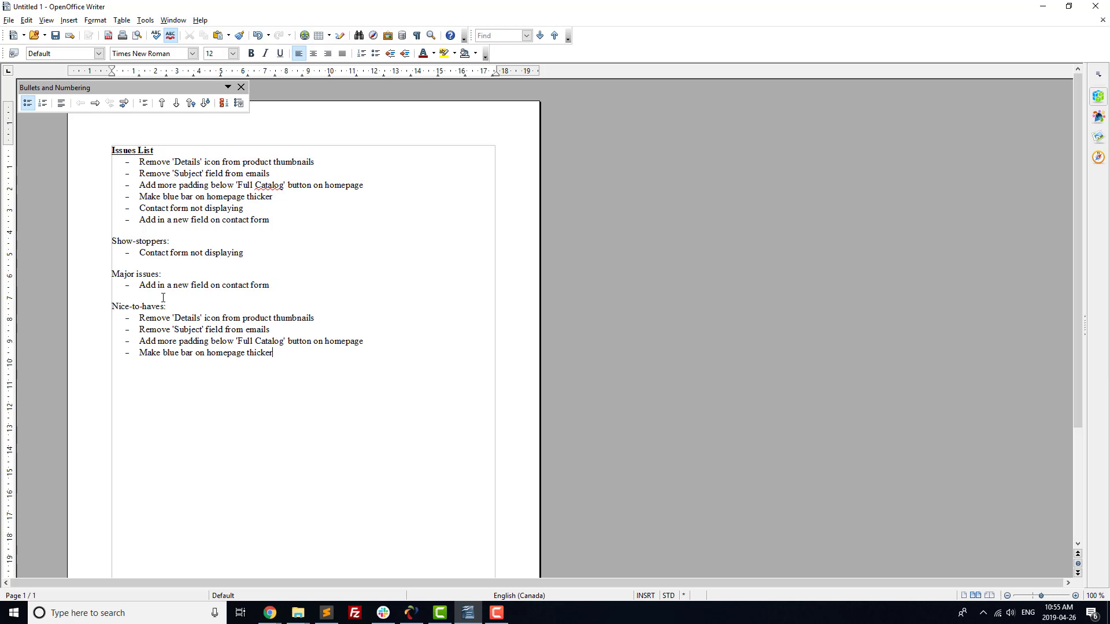
pyautogui.moveTo(111, 149); pyautogui.dragTo(269, 220)
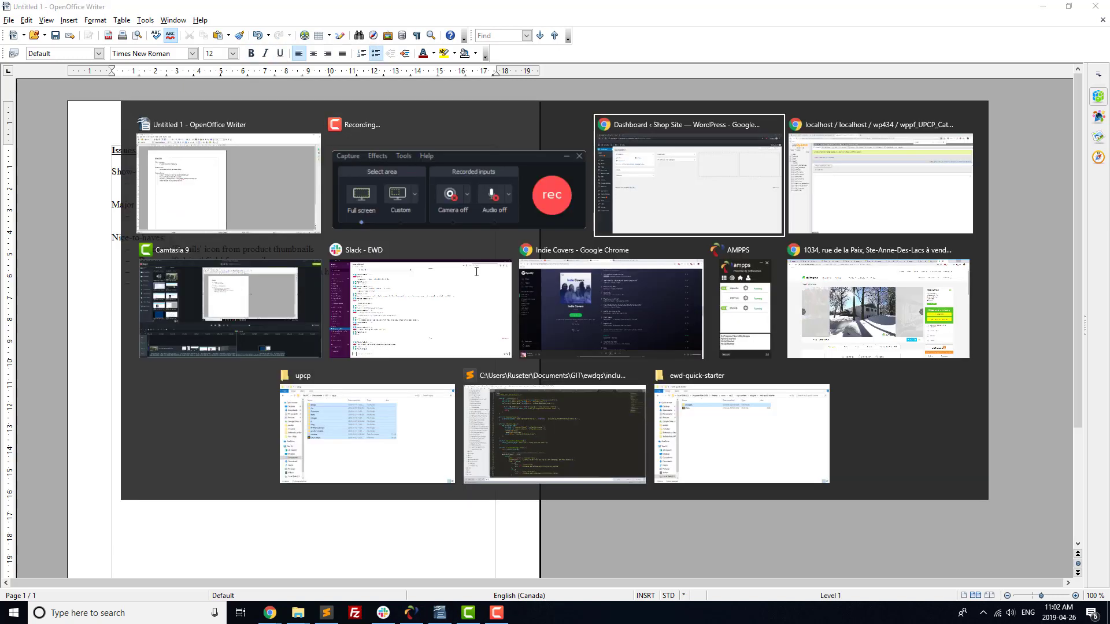
# - Open WPForms Settings on the shop dashboard, then add a blank browser tab
pyautogui.click(687, 177)
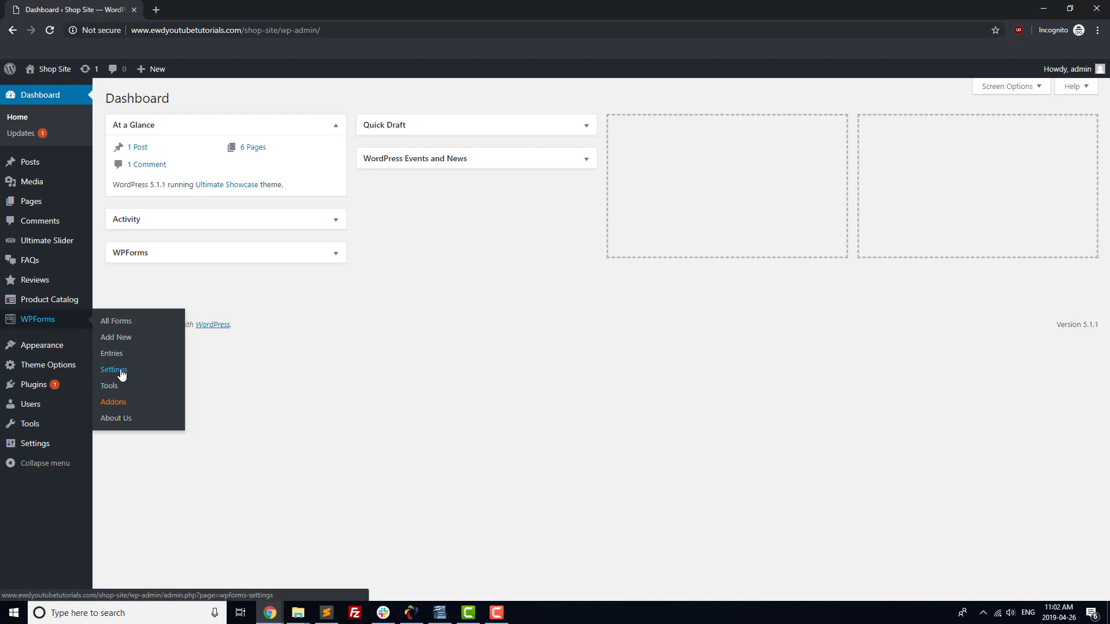
pyautogui.click(114, 369)
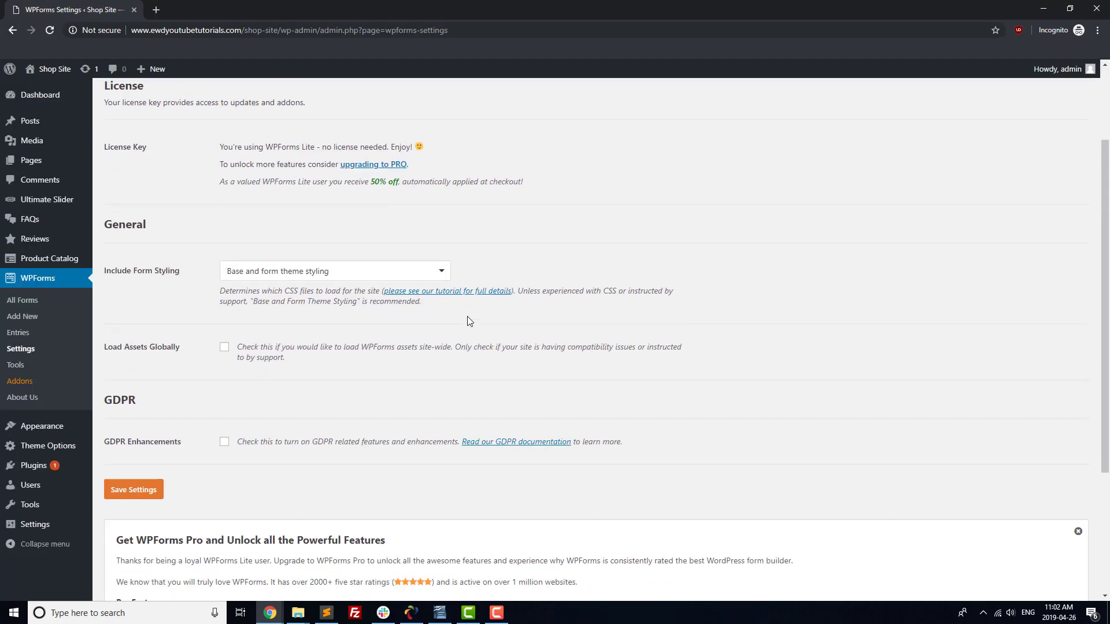
pyautogui.scroll(3)
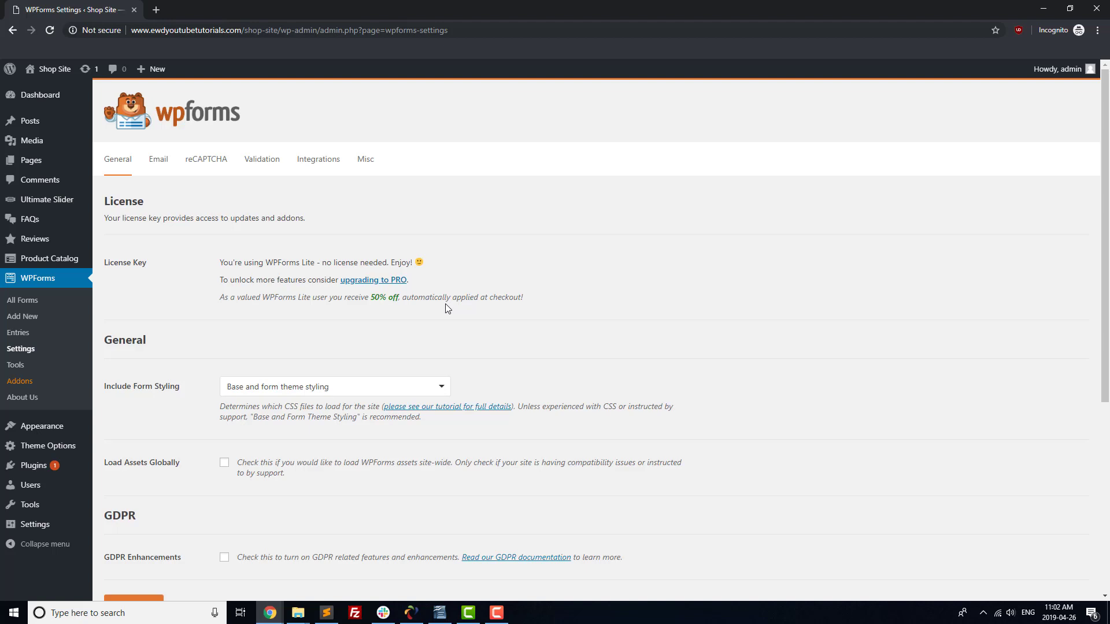
pyautogui.click(158, 159)
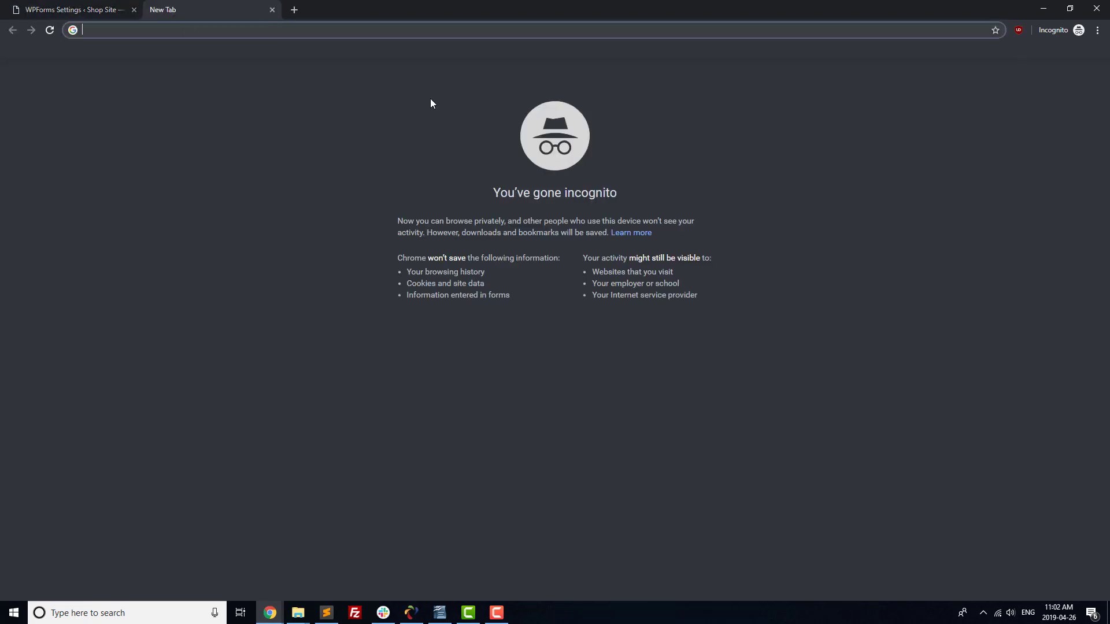
# - Search Google for why a WPForms contact form isn't displaying and scroll the results
pyautogui.write('why is my wpfor')
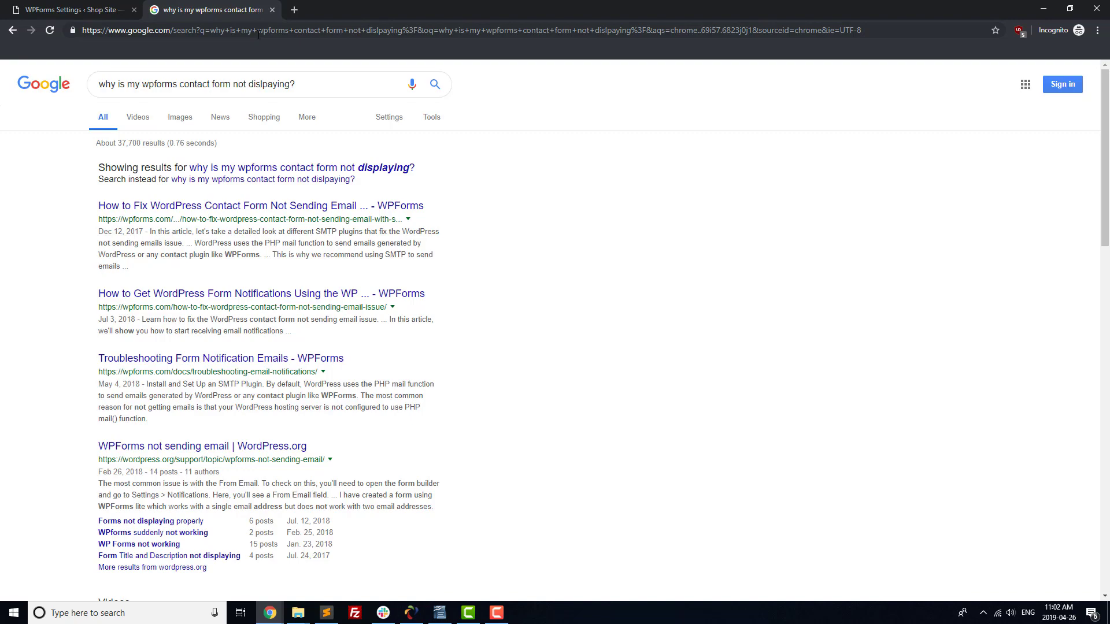
pyautogui.scroll(-3)
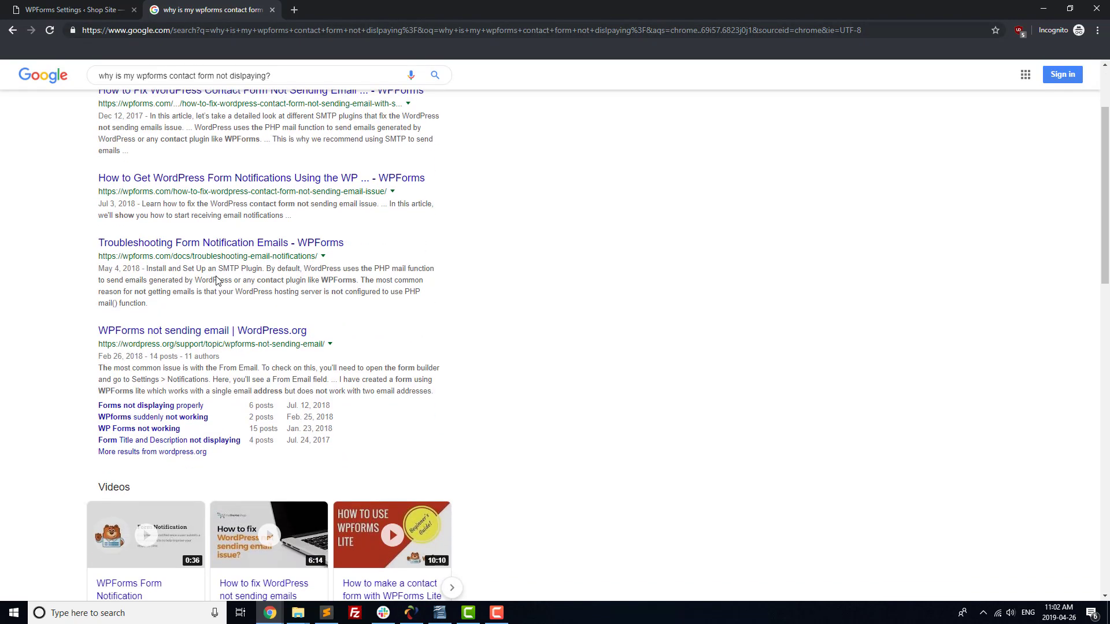
pyautogui.scroll(3)
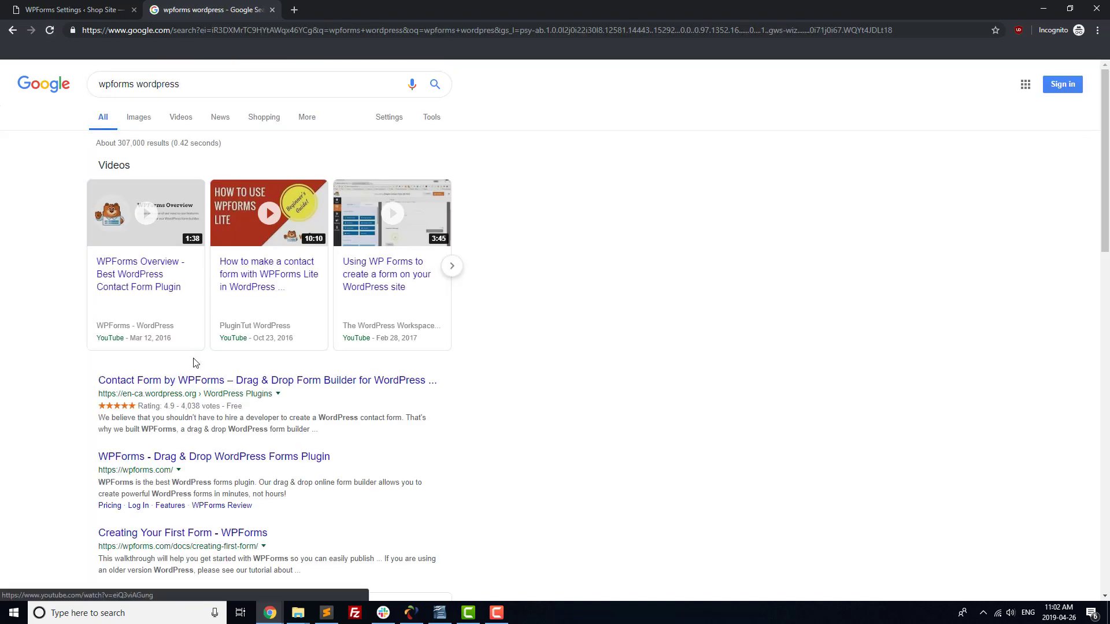
# - Browse the WPForms plugin listing and support forum topics, then visit wpforms.com
pyautogui.click(267, 380)
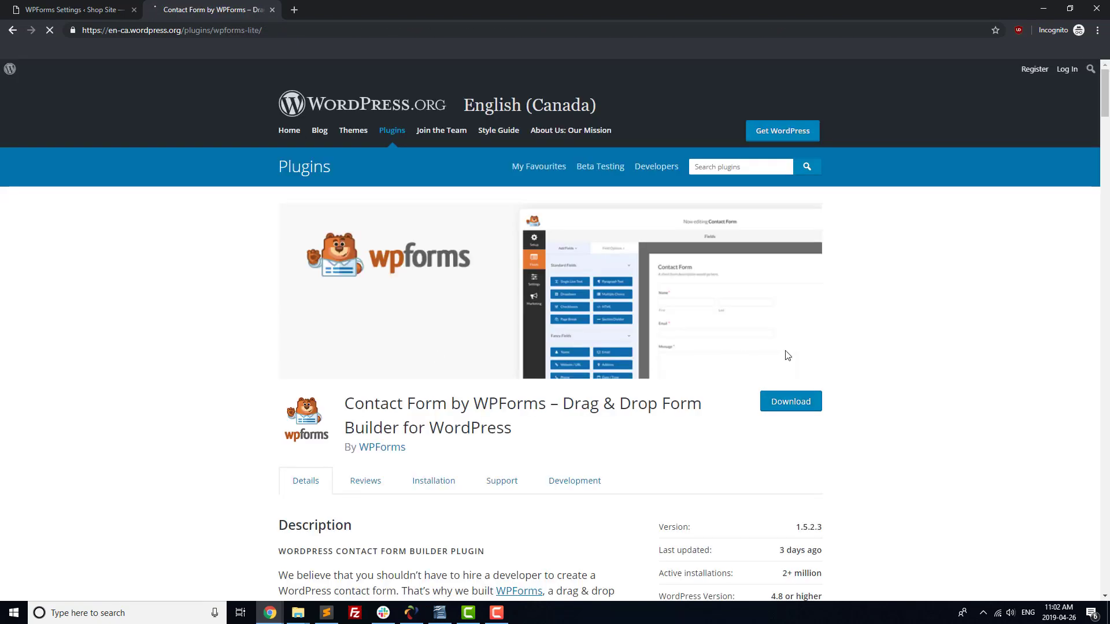
pyautogui.scroll(-3)
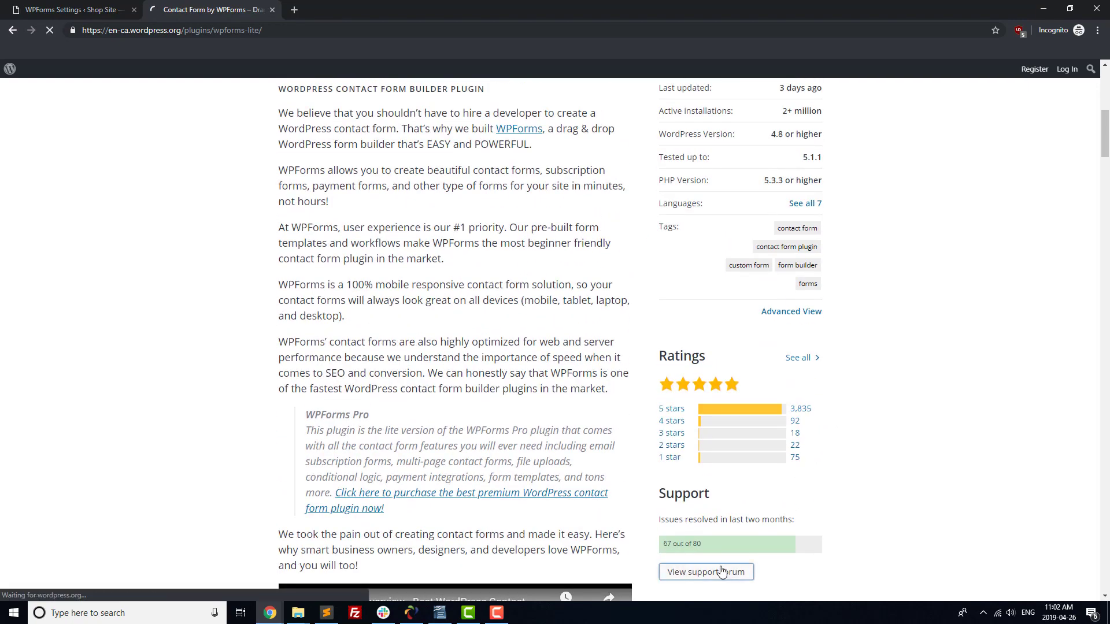
pyautogui.click(705, 572)
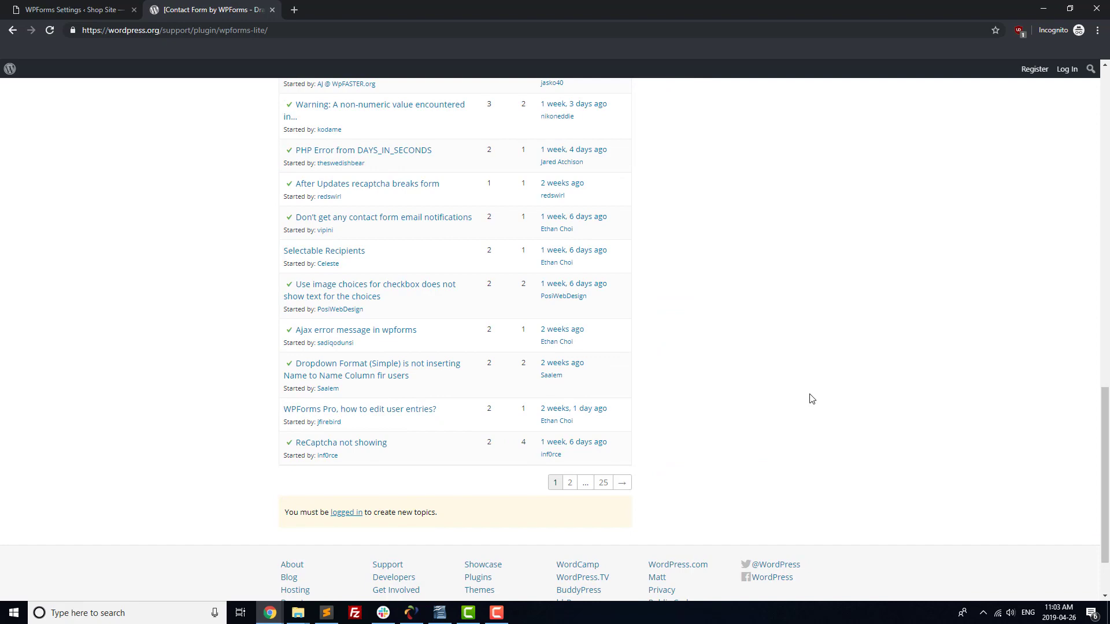
pyautogui.scroll(3)
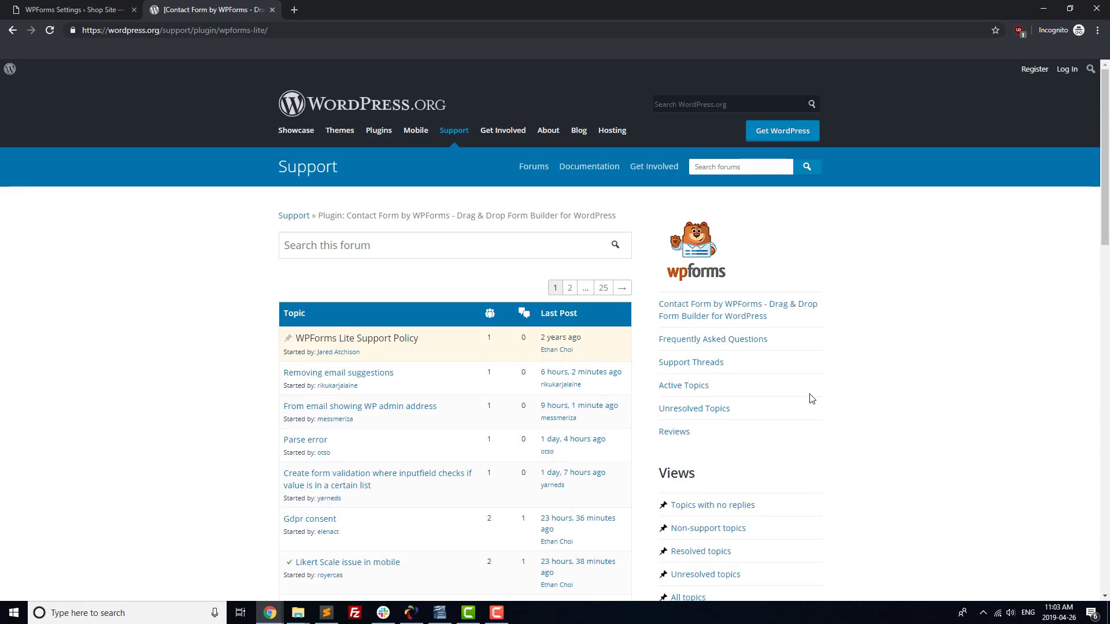
pyautogui.moveTo(783, 360)
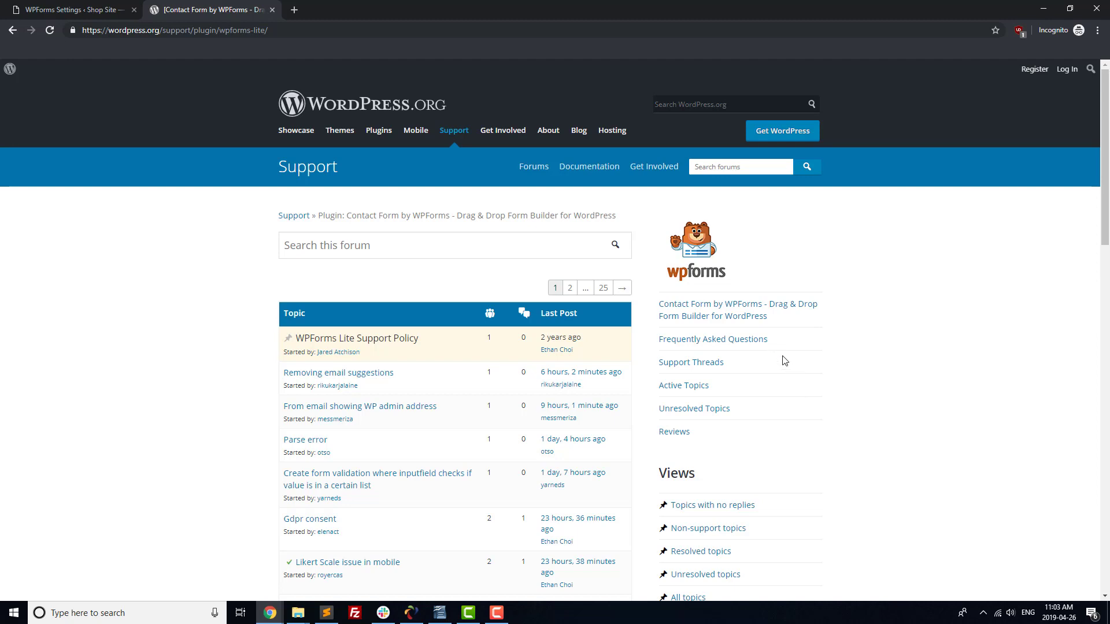
pyautogui.click(738, 310)
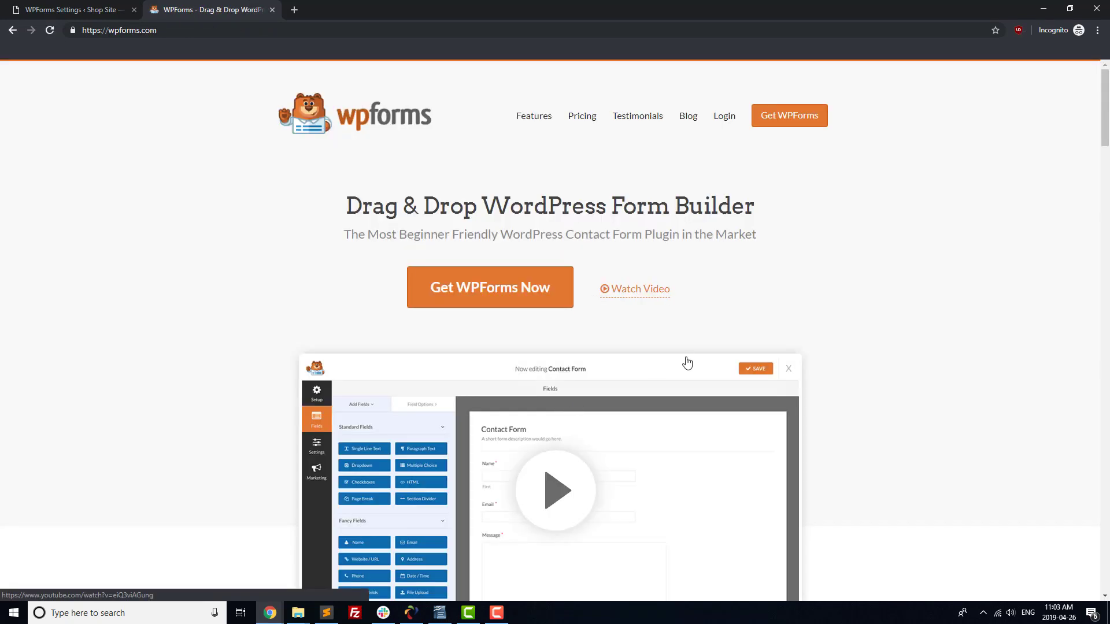
pyautogui.moveTo(781, 204)
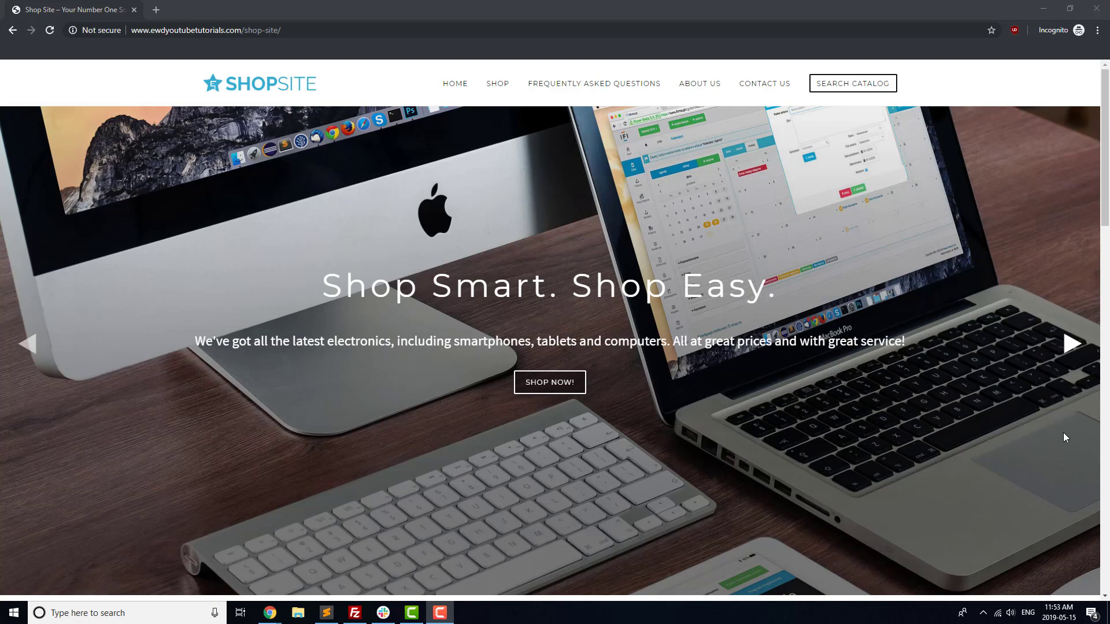
pyautogui.scroll(-3)
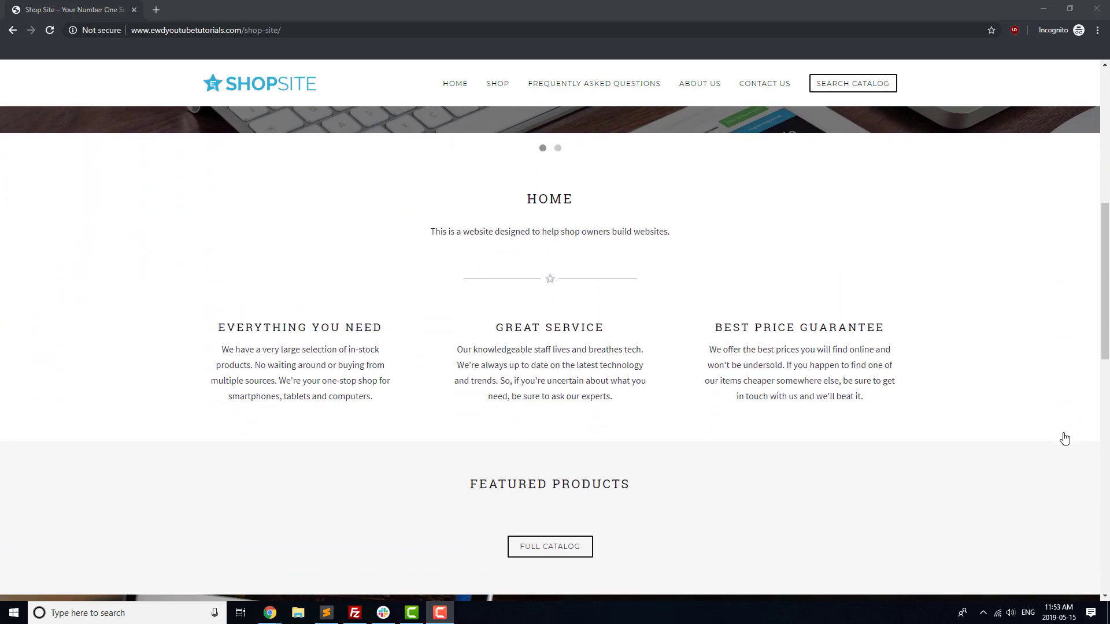
pyautogui.scroll(3)
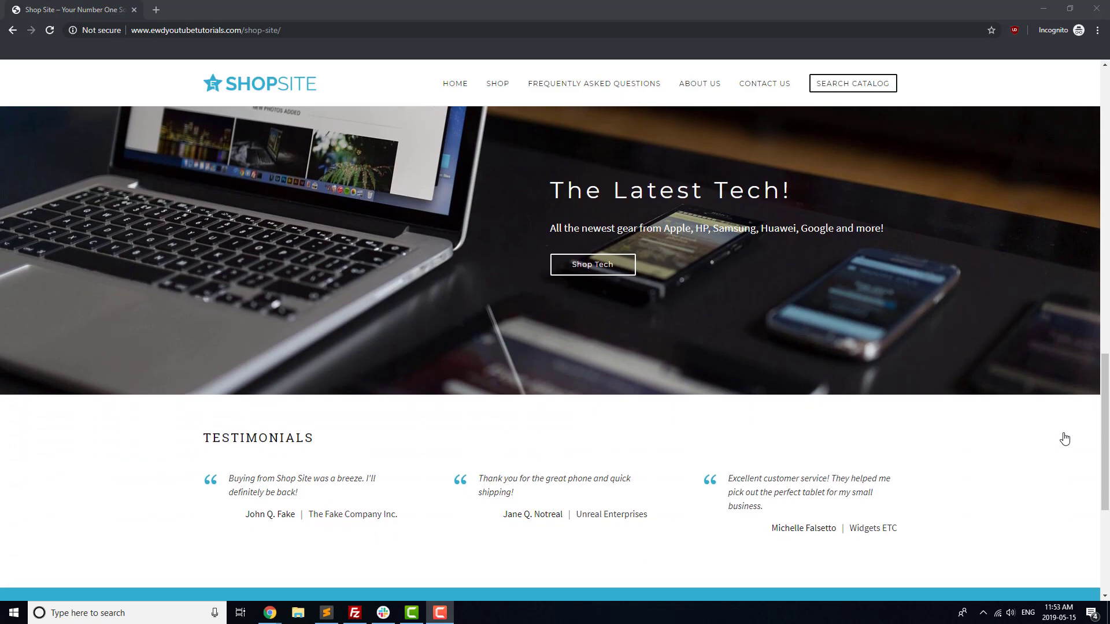
pyautogui.scroll(-3)
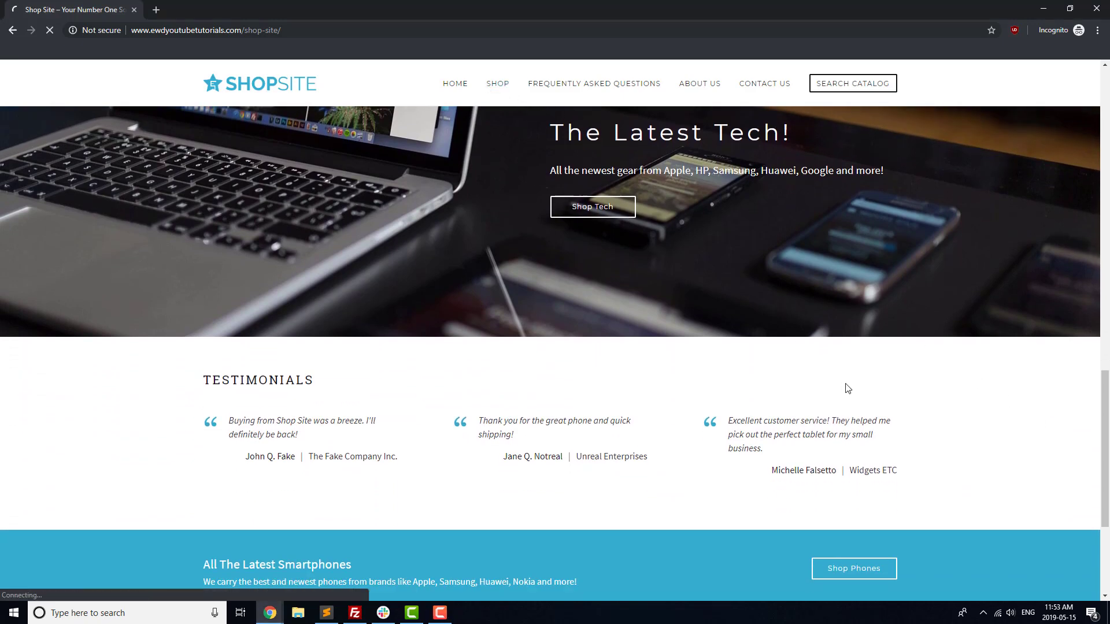
pyautogui.click(497, 83)
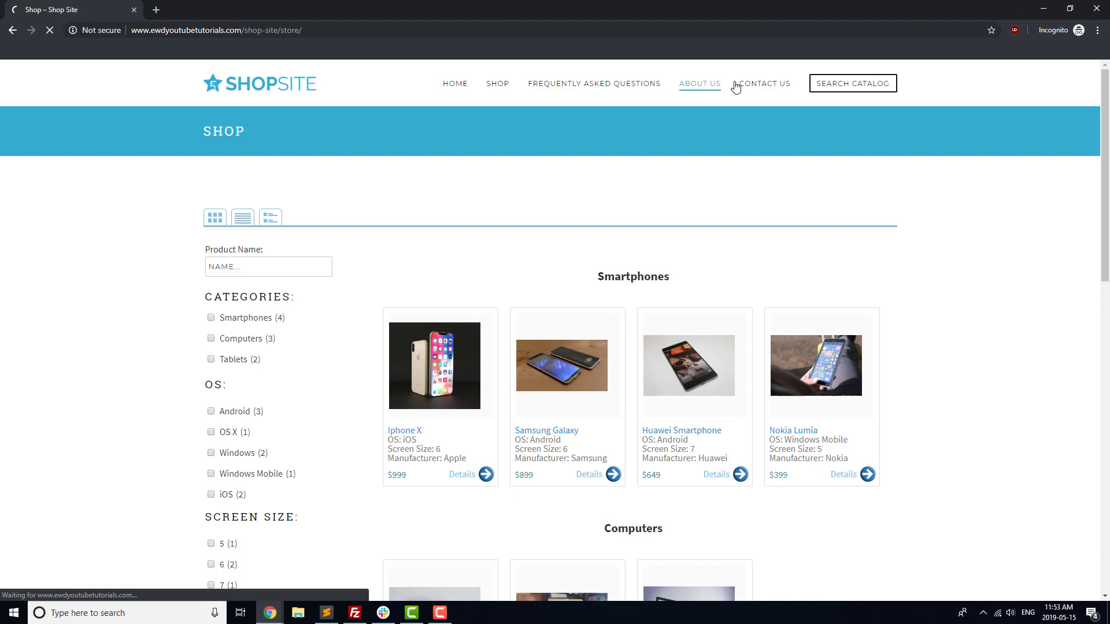
pyautogui.click(700, 84)
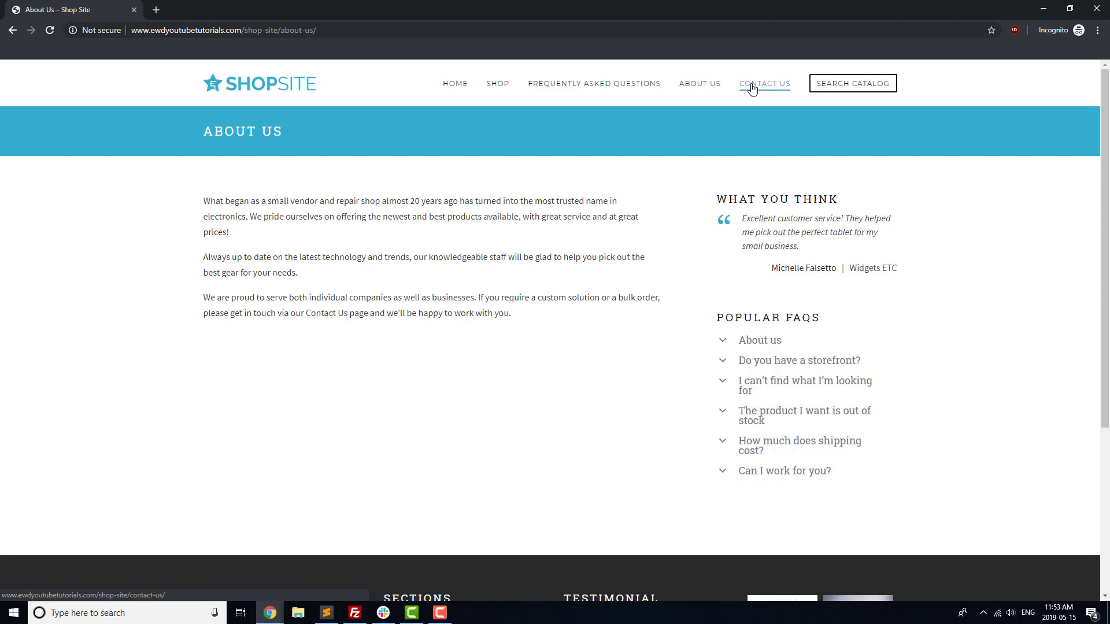
pyautogui.click(763, 83)
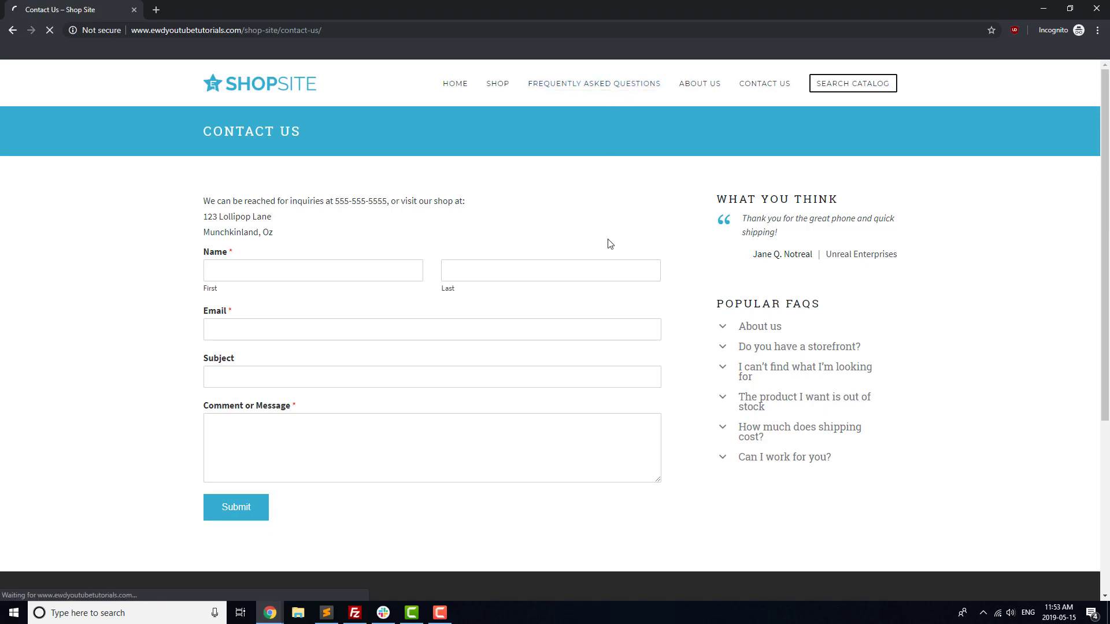
pyautogui.click(804, 401)
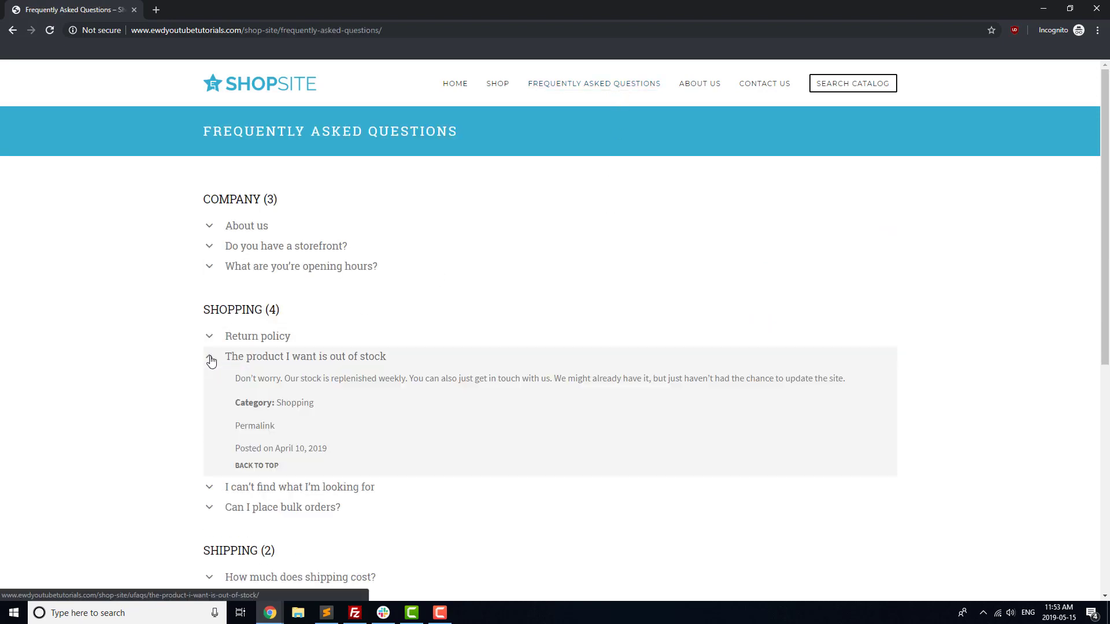
pyautogui.click(209, 356)
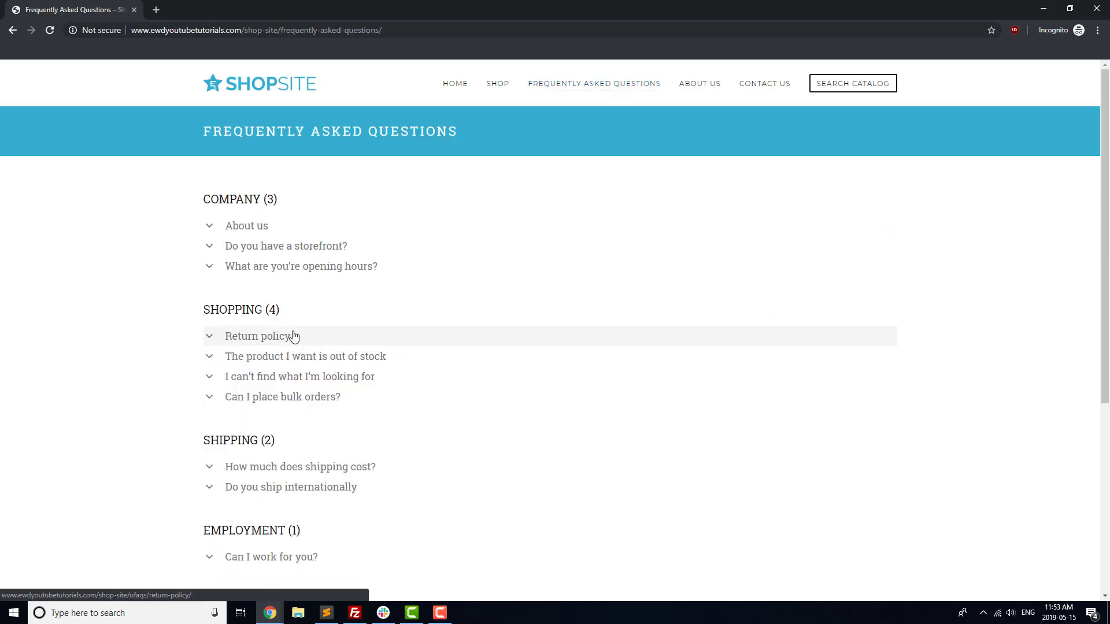
pyautogui.click(259, 83)
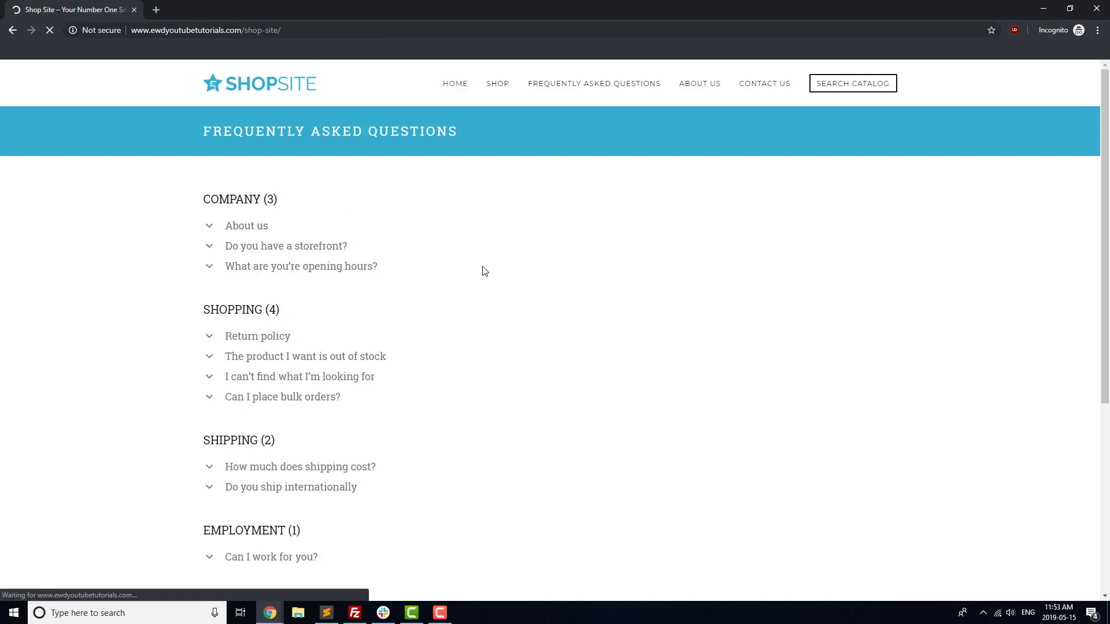
pyautogui.click(455, 83)
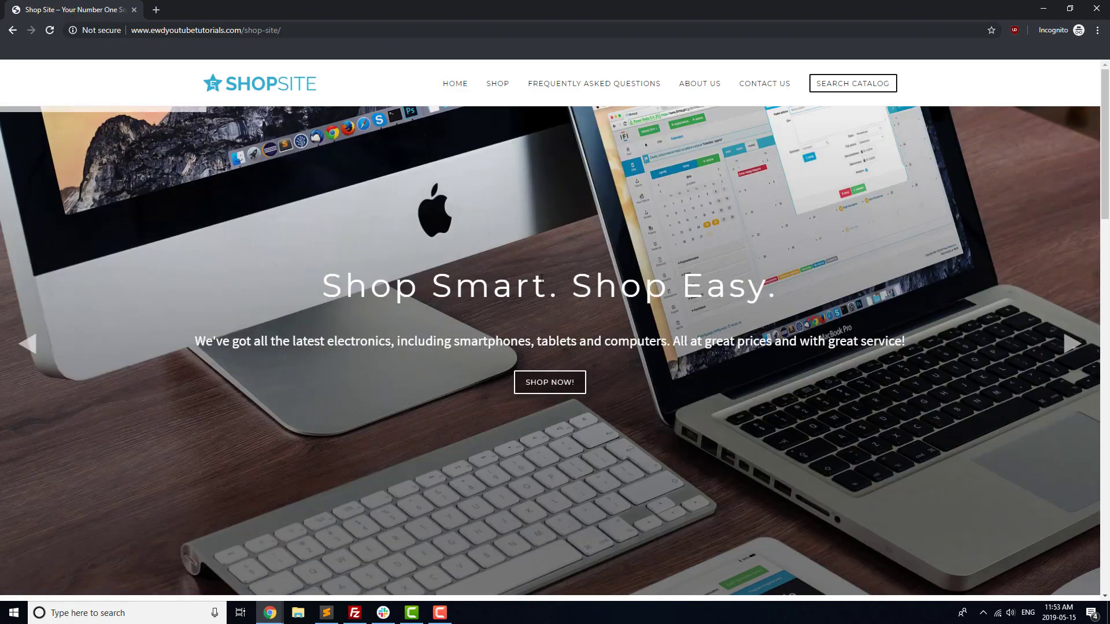
pyautogui.moveTo(981, 363)
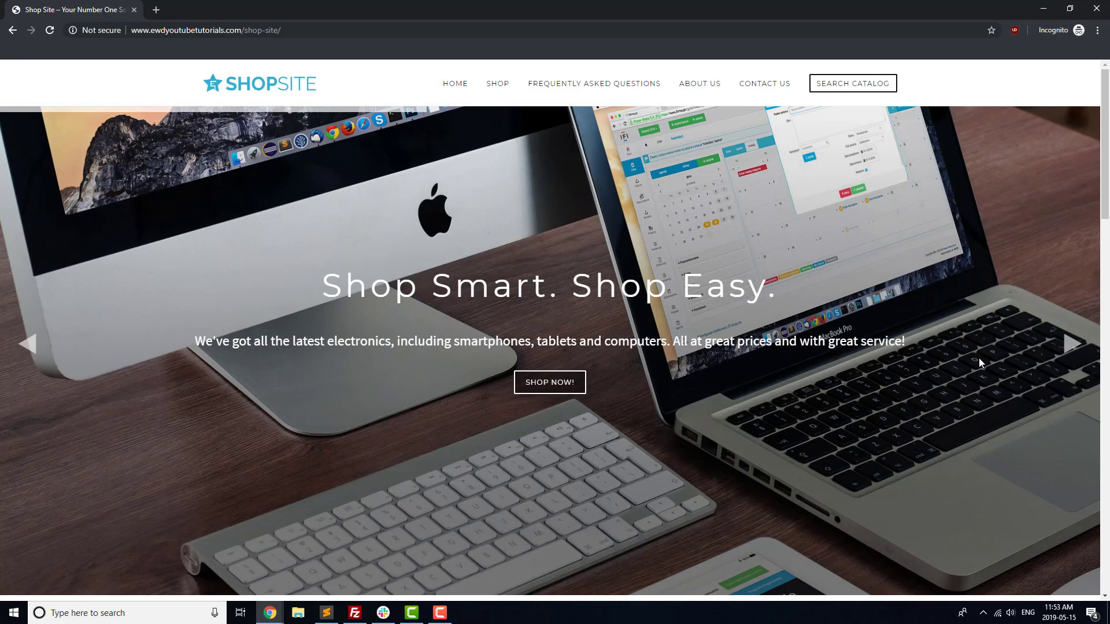